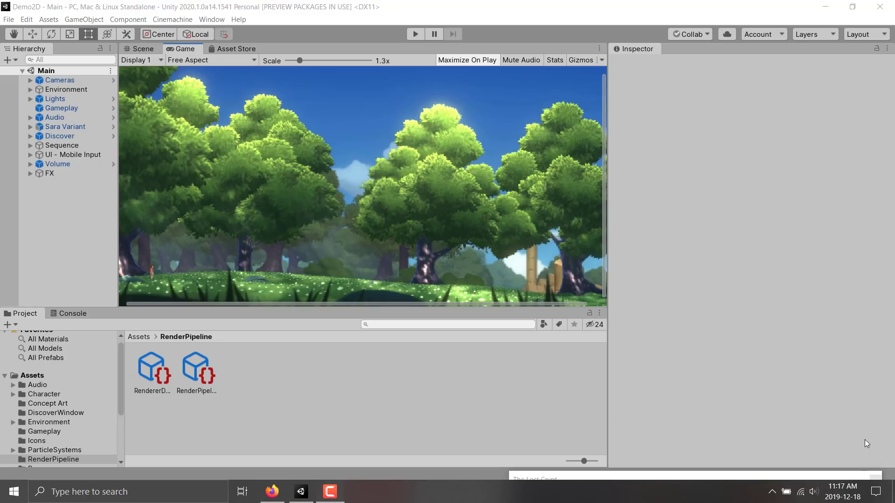
mouse_move(586, 27)
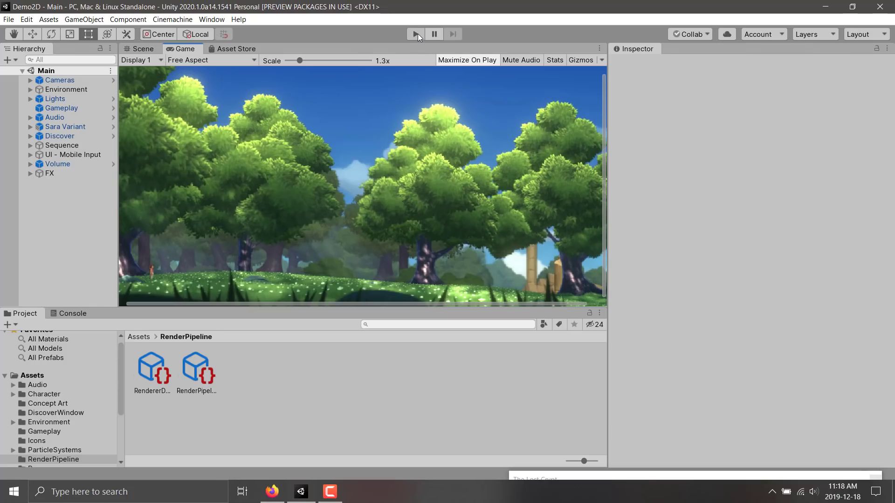
mouse_move(416, 35)
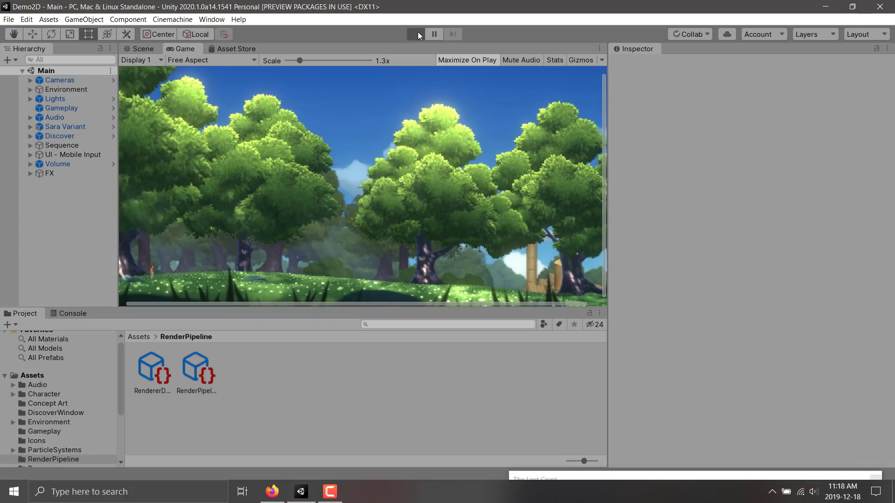
left_click(413, 34)
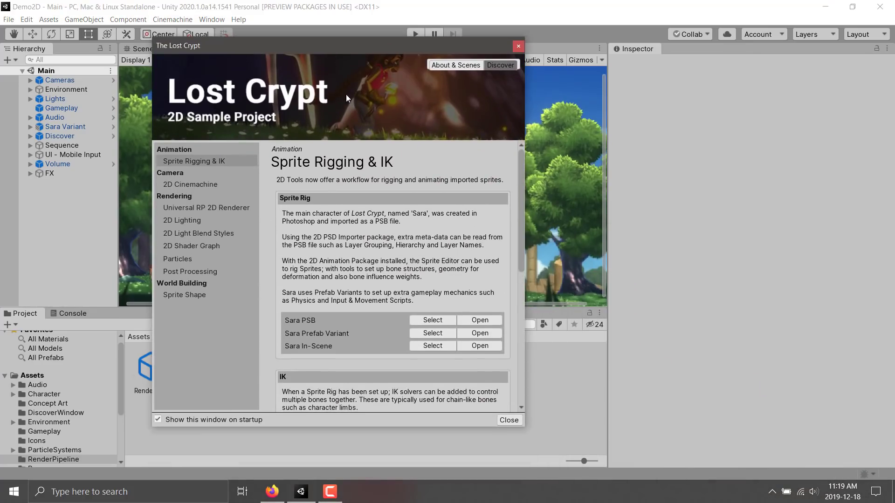
mouse_move(216, 96)
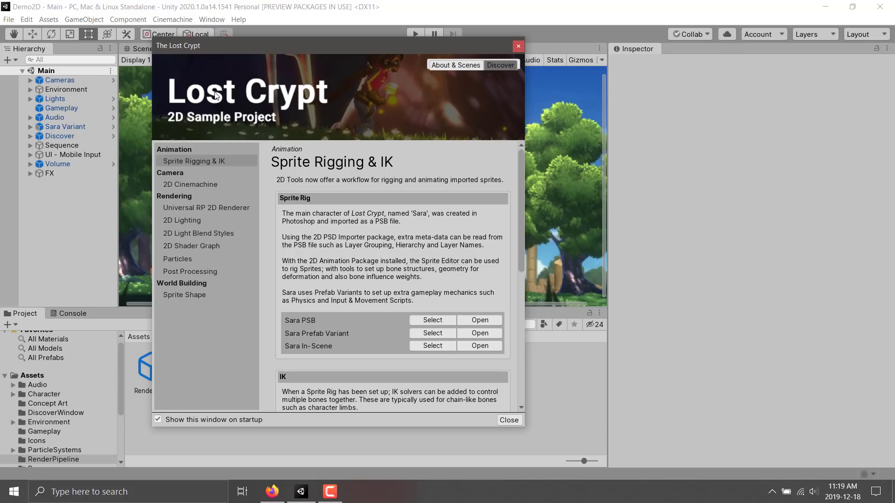
mouse_move(244, 98)
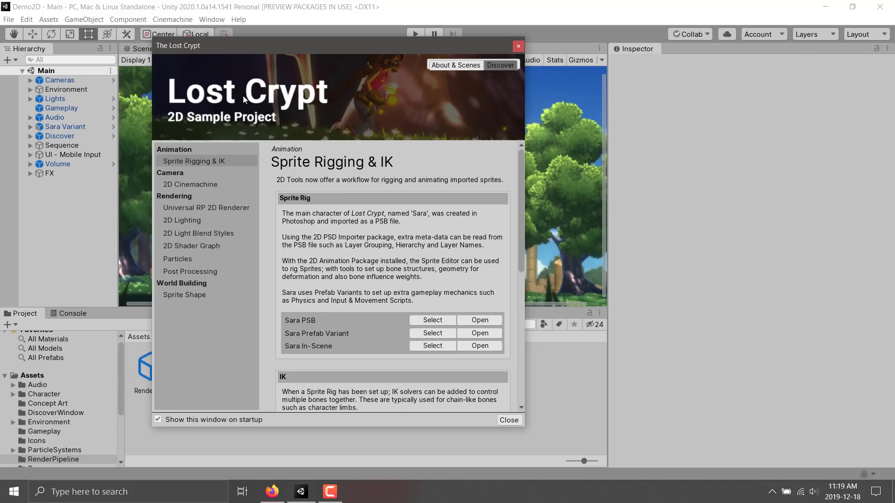
mouse_move(366, 248)
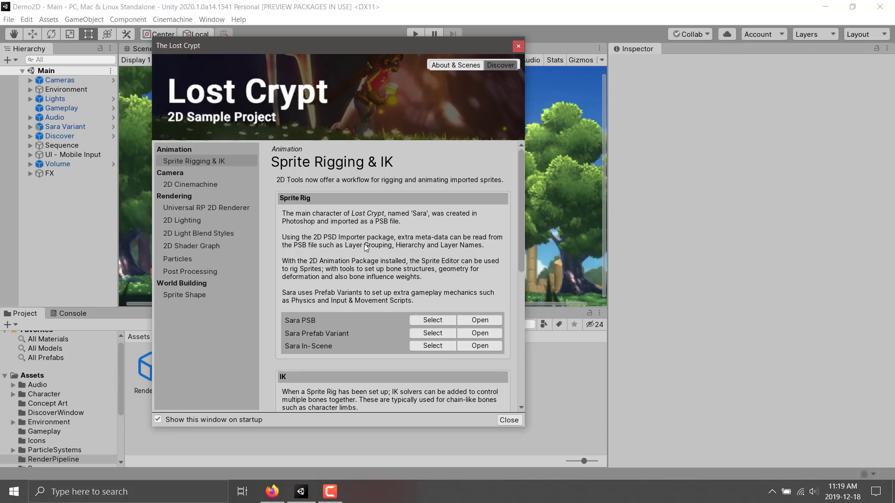
Reveal the Sara PSB asset in the Character/Sprites project folder
scroll("down", 3)
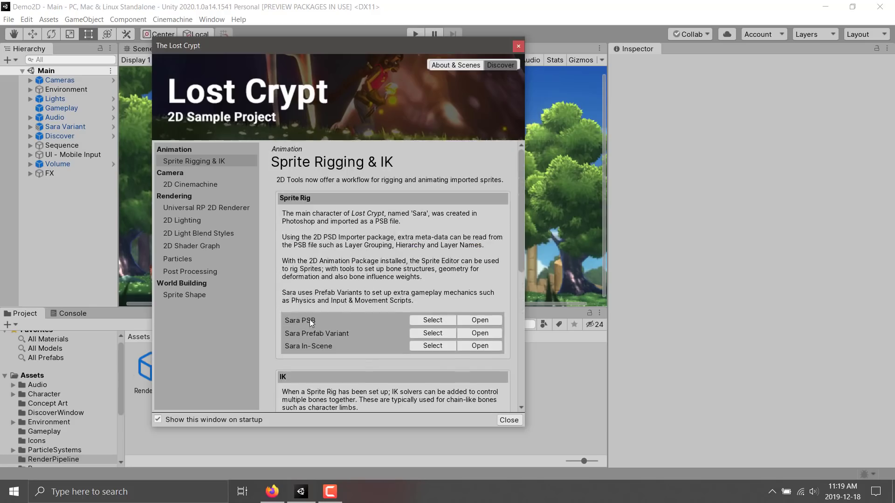
left_click(433, 321)
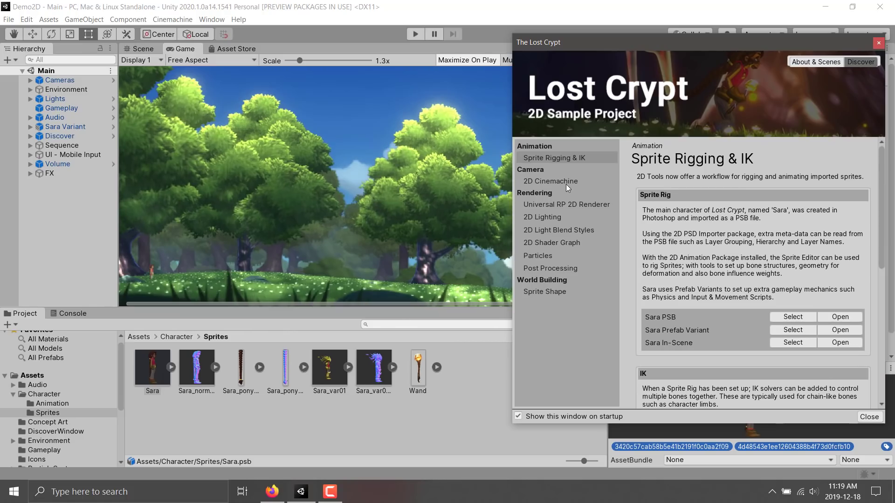
Browse the guide sidebar from 2D Cinemachine to the Universal RP 2D Renderer page
left_click(550, 181)
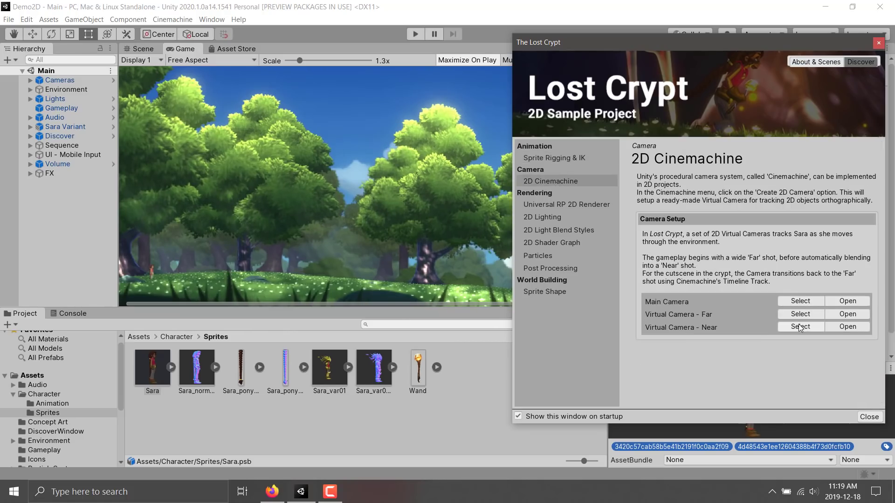
left_click(567, 204)
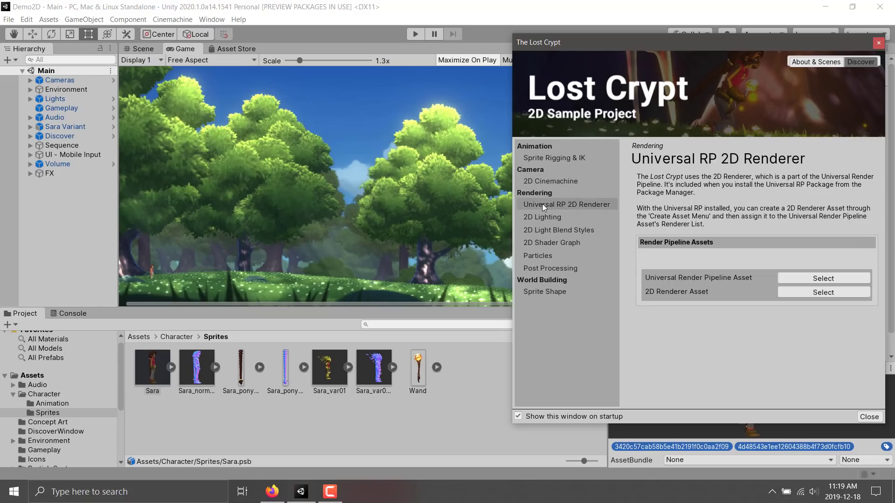
mouse_move(866, 281)
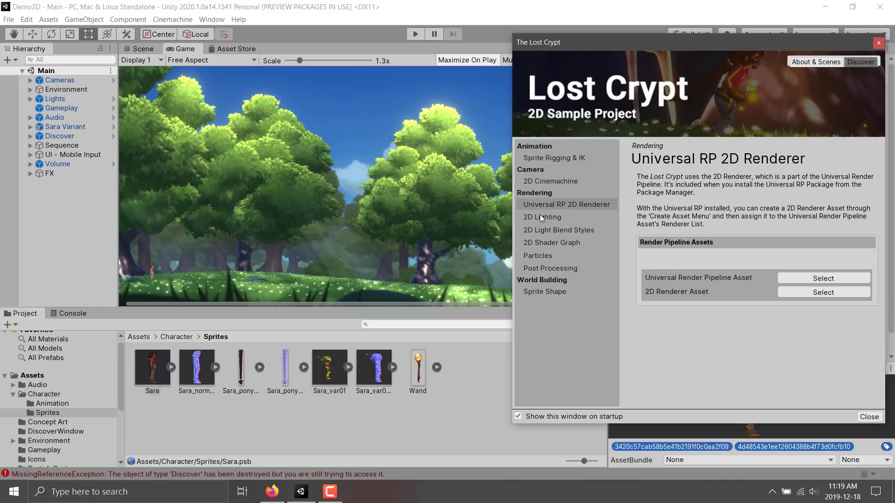
mouse_move(554, 237)
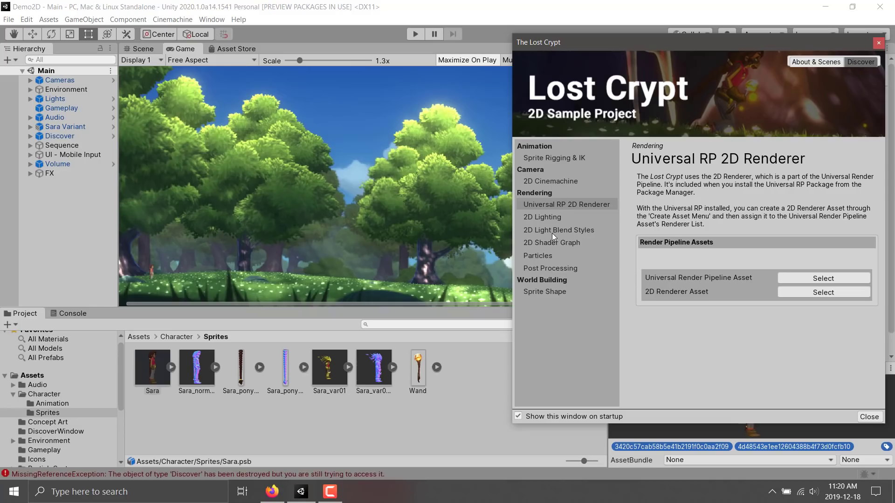
mouse_move(548, 222)
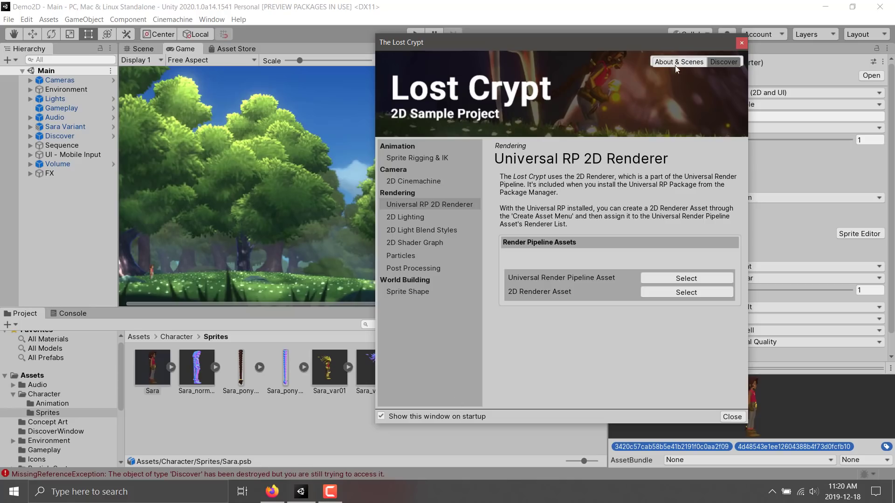
mouse_move(753, 48)
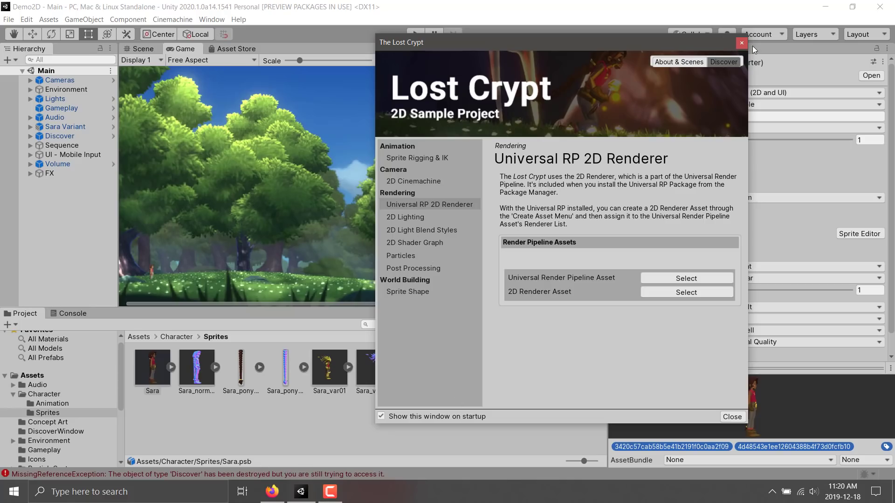
left_click(742, 43)
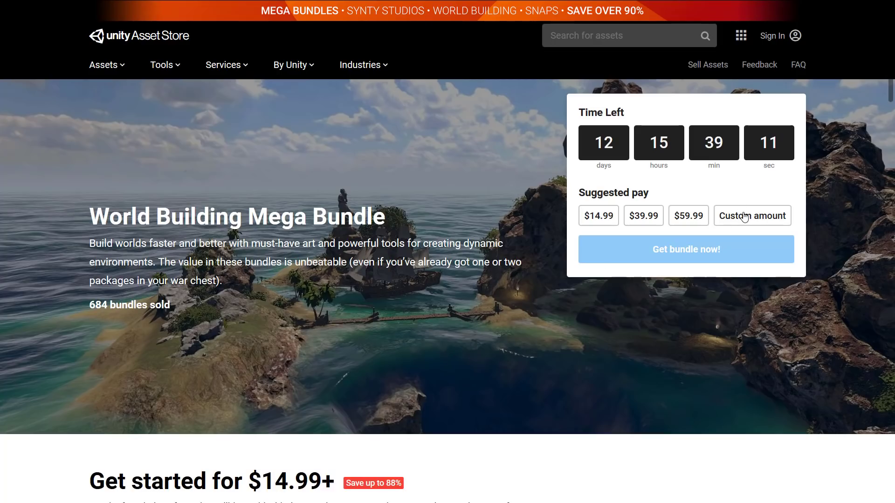
mouse_move(523, 216)
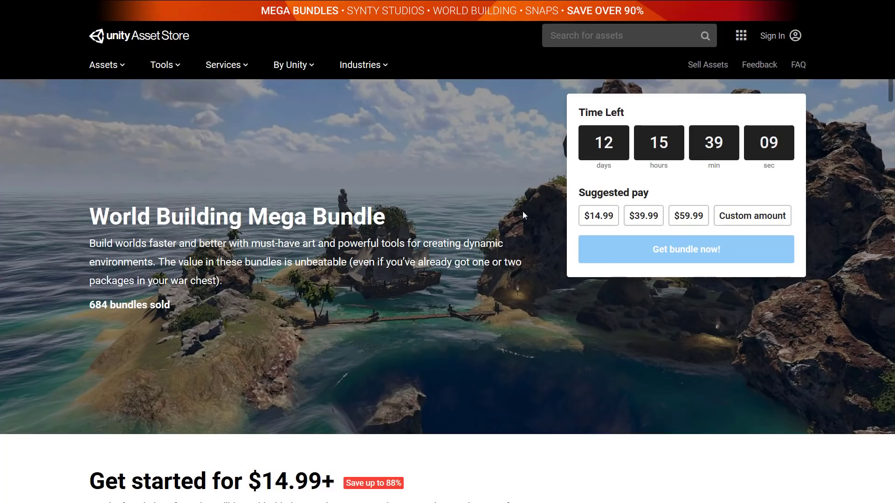
Scroll the World Building Mega Bundle page through the $14.99+ and $39.99+ tiers to the $59.99 description
scroll("down", 3)
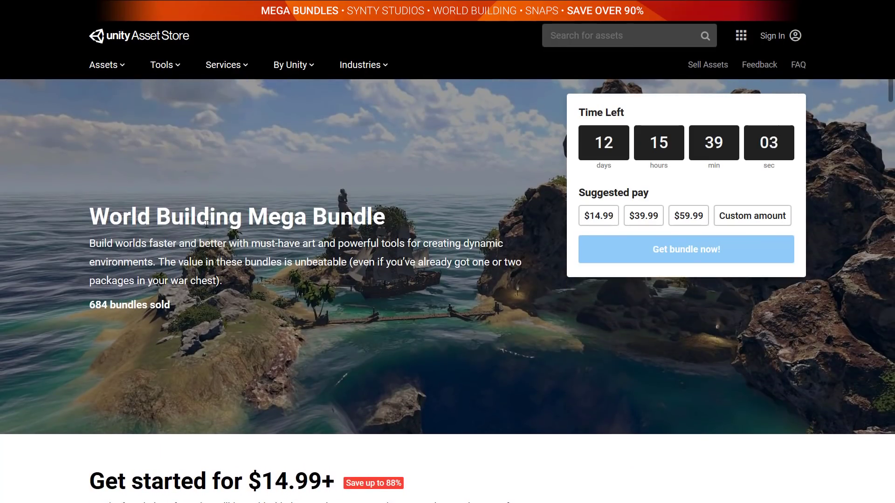
scroll("down", 3)
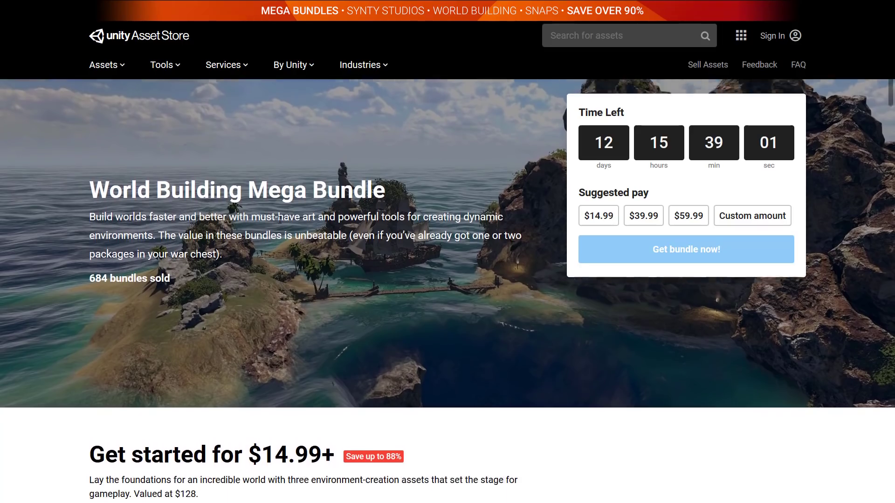
scroll("down", 3)
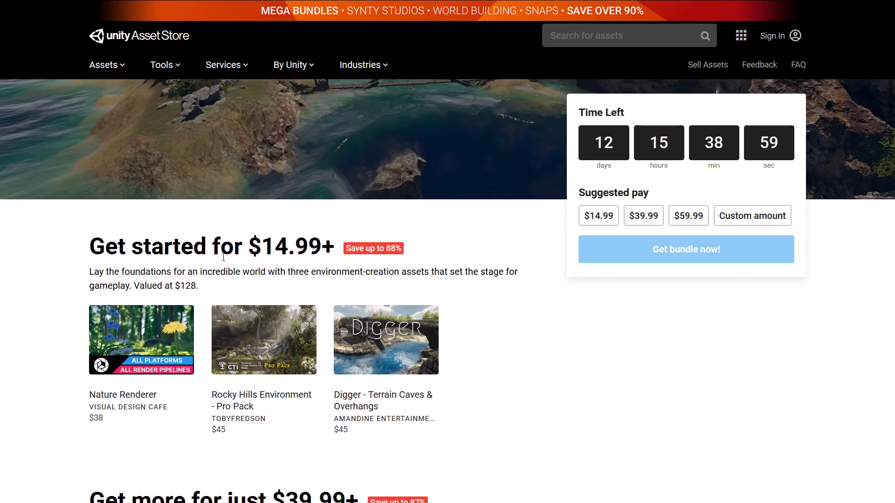
scroll("down", 3)
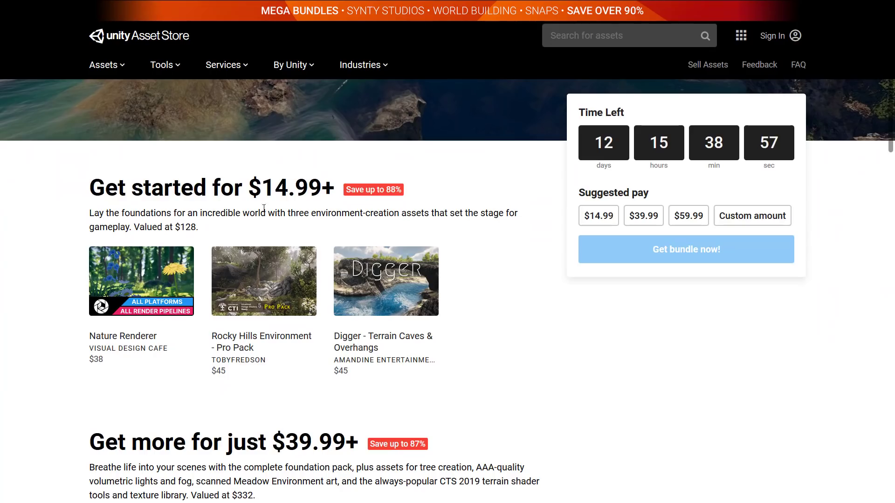
mouse_move(264, 281)
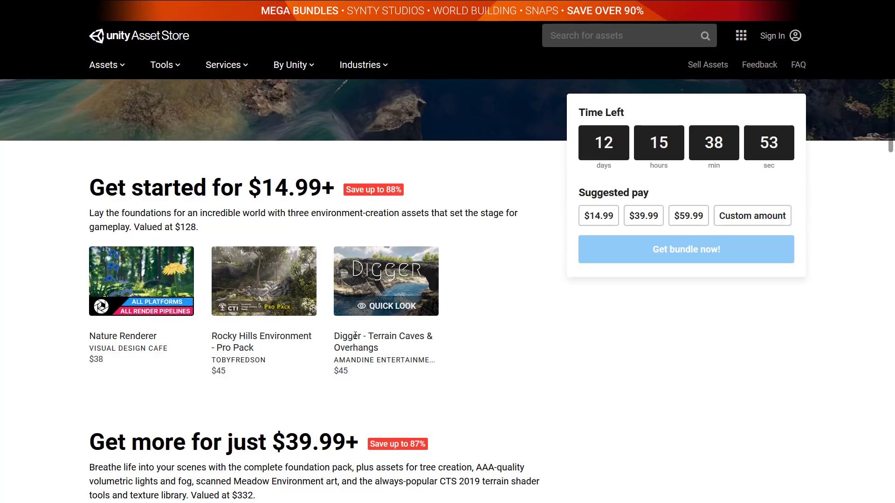
scroll("down", 3)
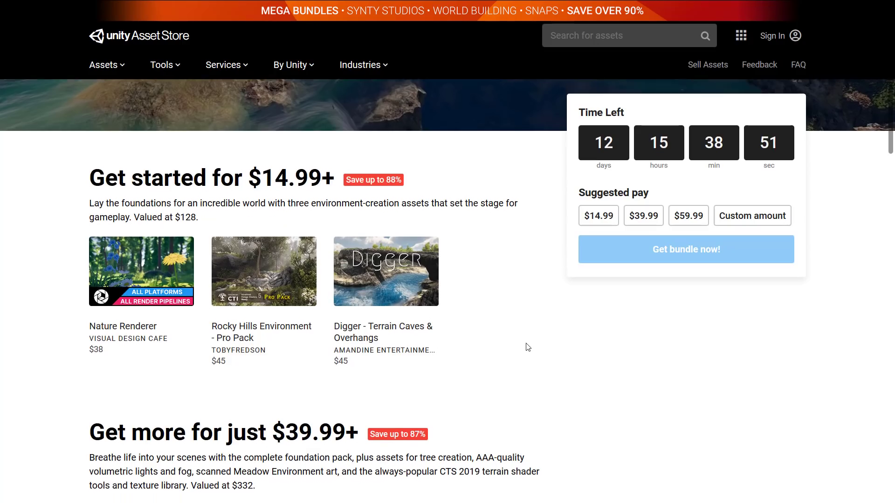
scroll("down", 3)
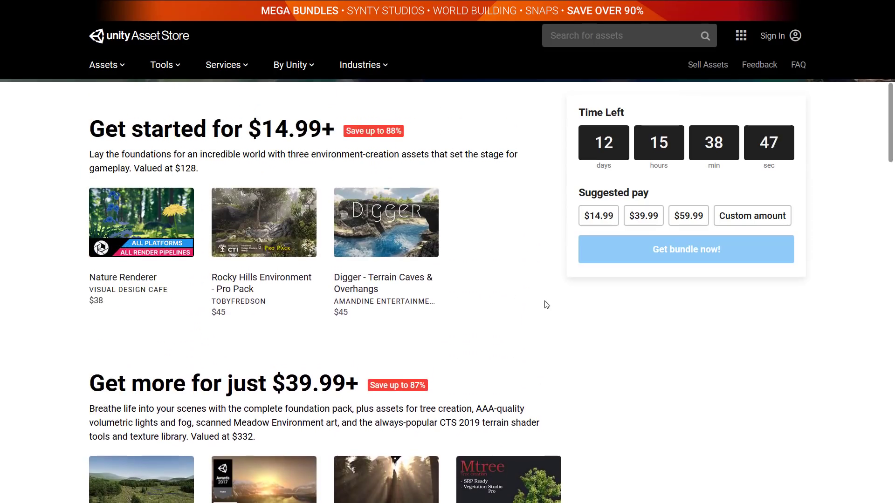
scroll("down", 3)
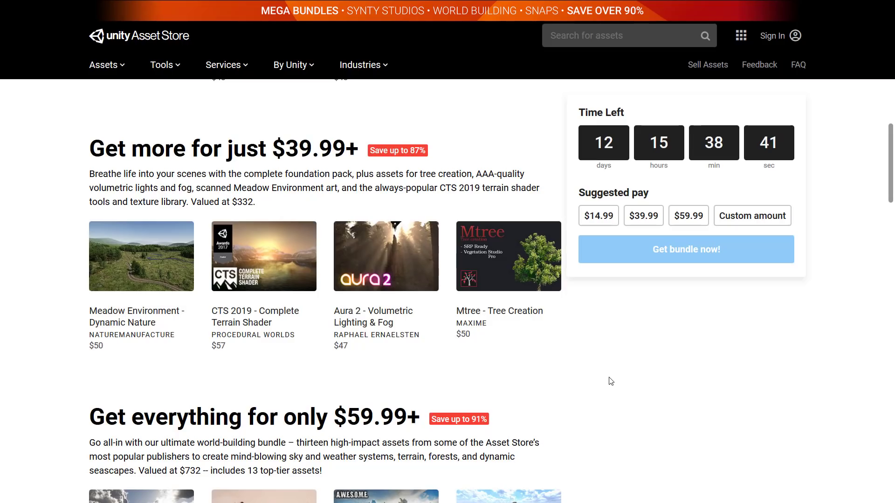
scroll("down", 3)
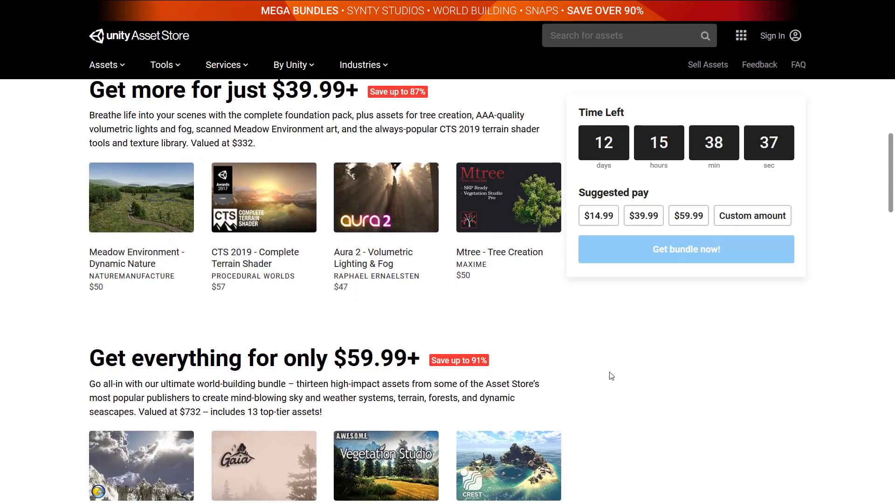
scroll("down", 3)
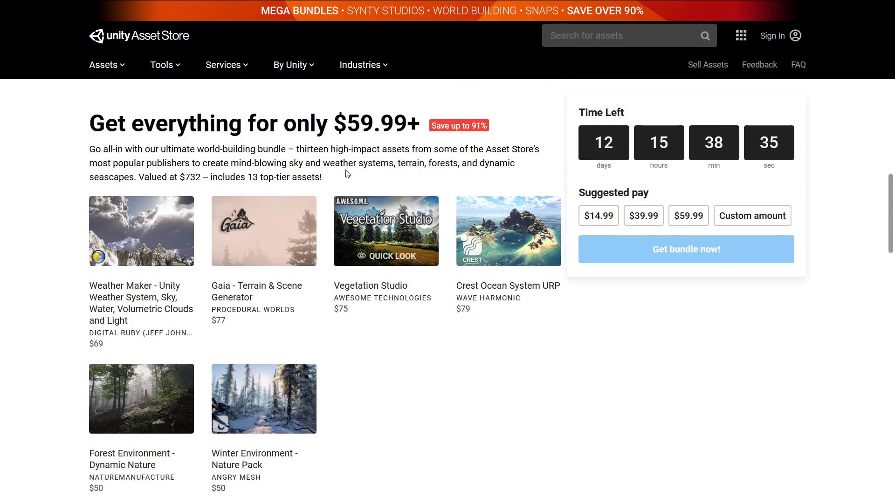
mouse_move(438, 305)
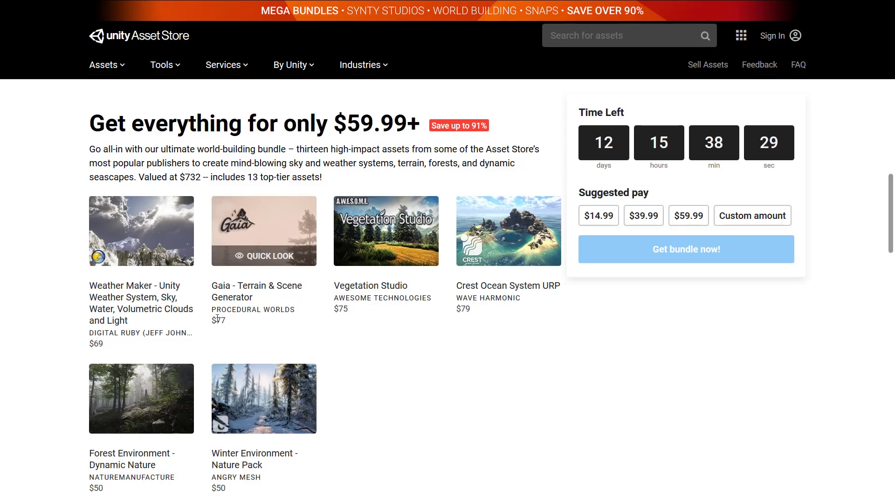
mouse_move(283, 223)
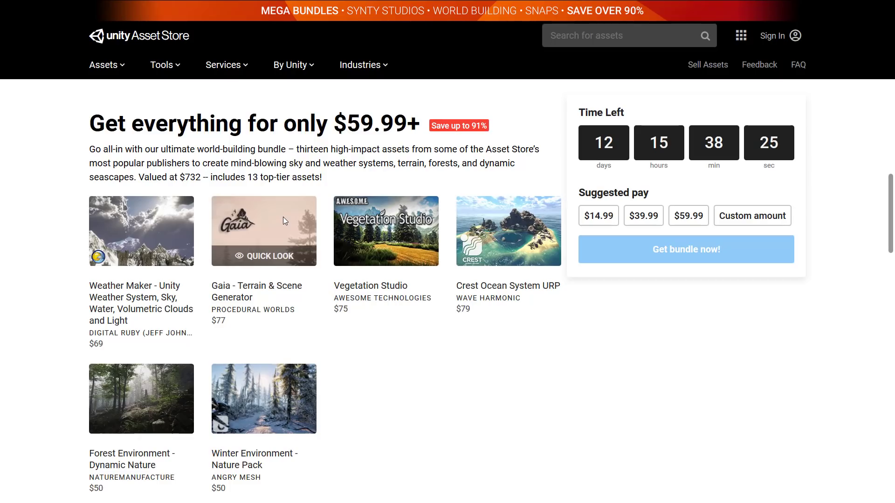
mouse_move(341, 278)
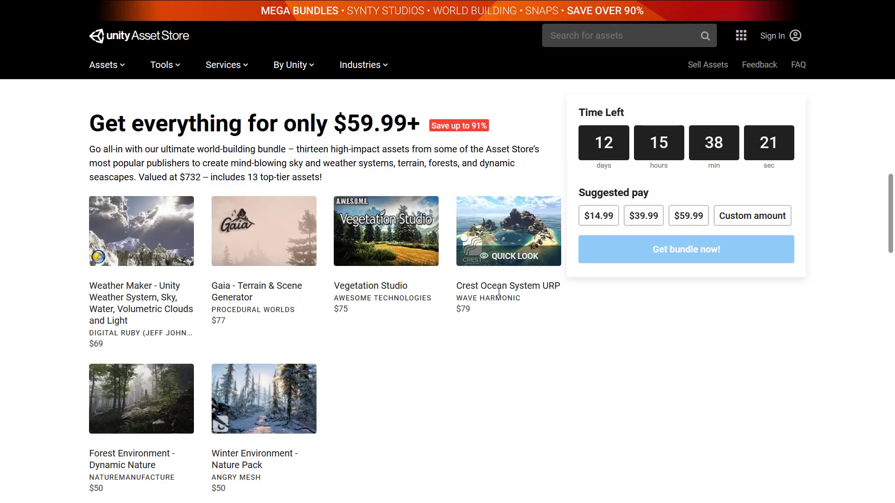
mouse_move(307, 313)
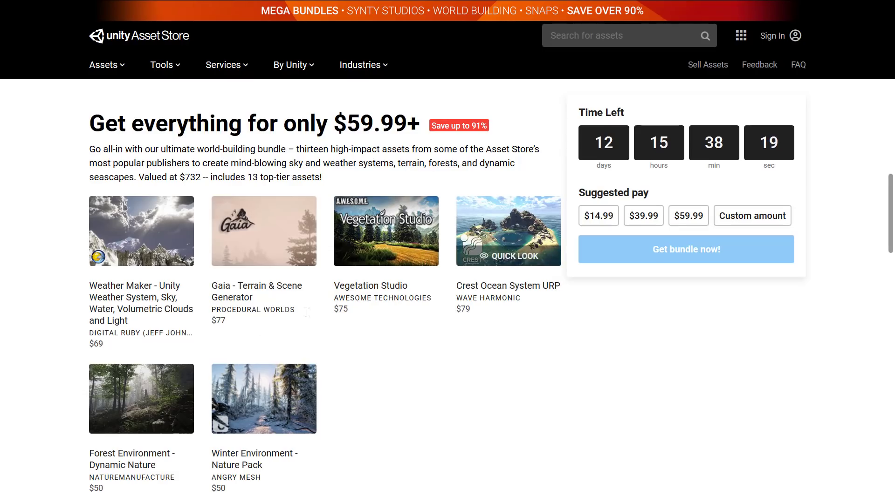
scroll("down", 3)
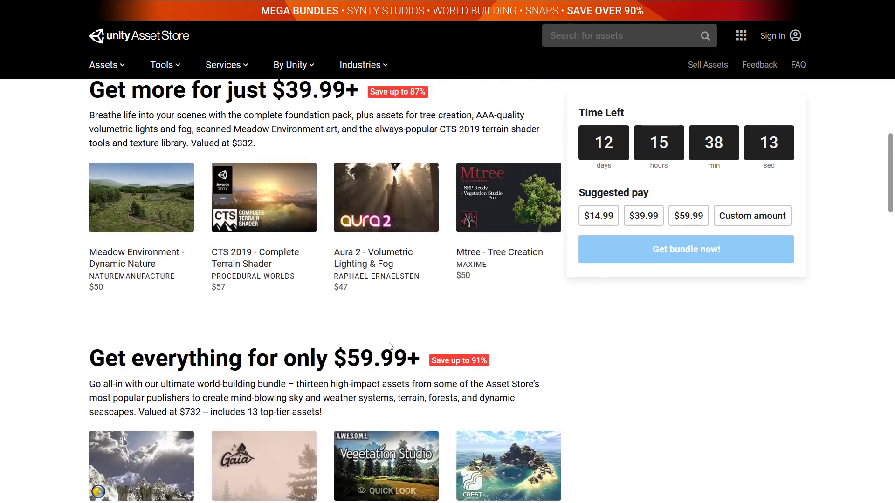
scroll("up", 3)
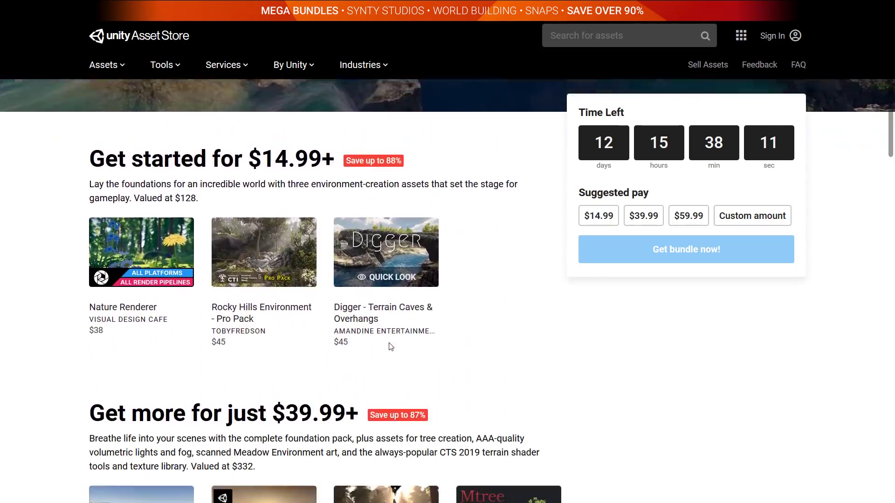
scroll("down", 3)
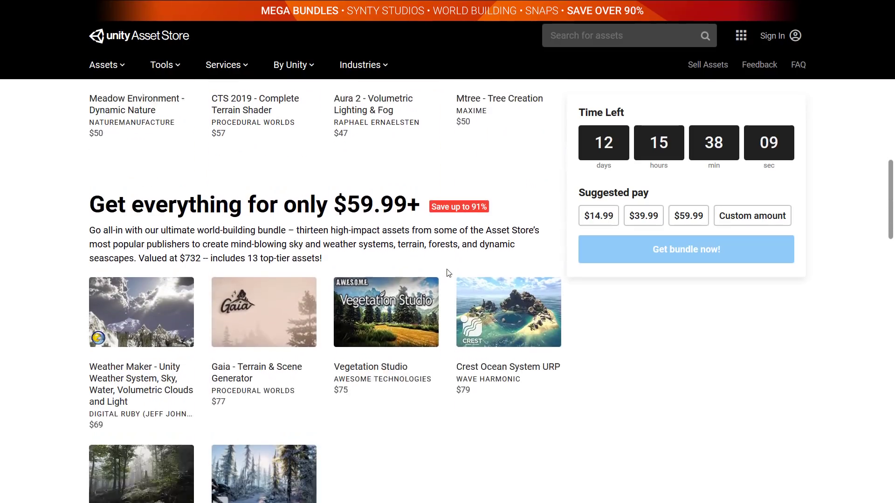
scroll("down", 3)
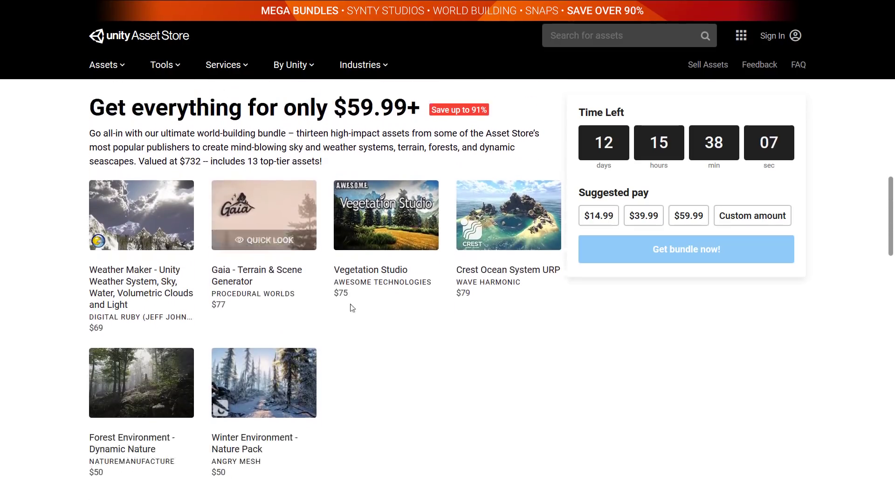
scroll("down", 3)
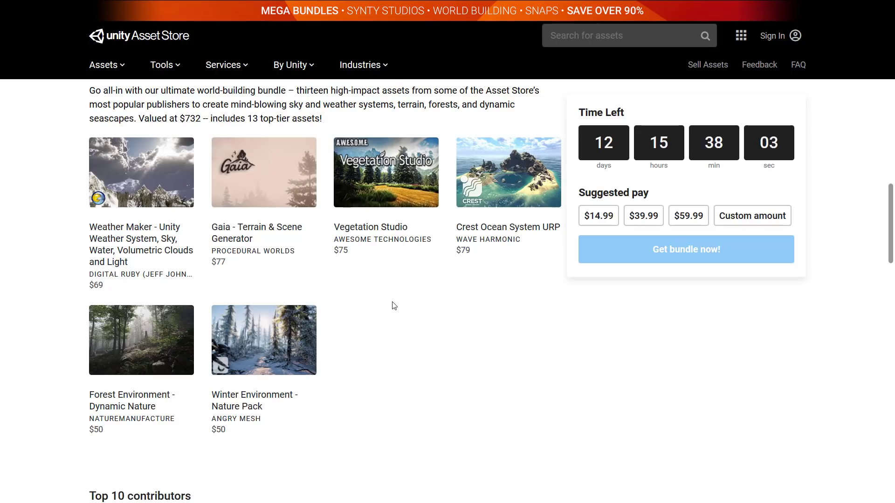
mouse_move(384, 280)
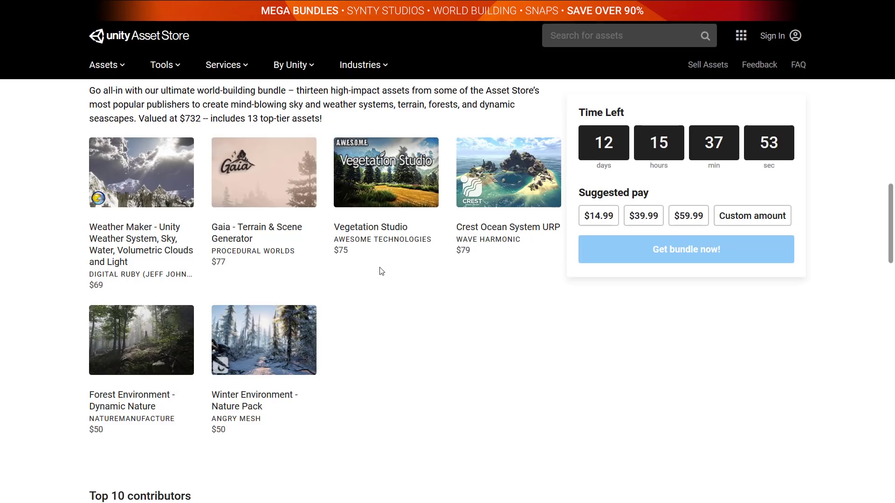
scroll("up", 3)
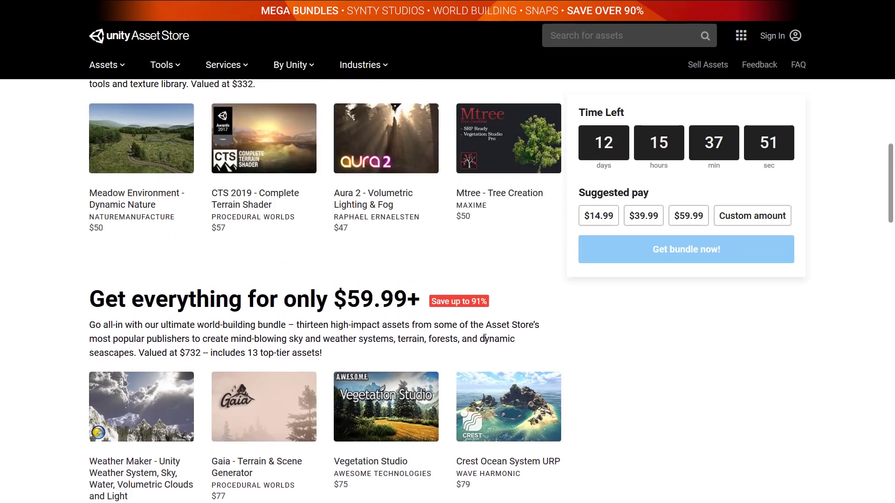
mouse_move(610, 136)
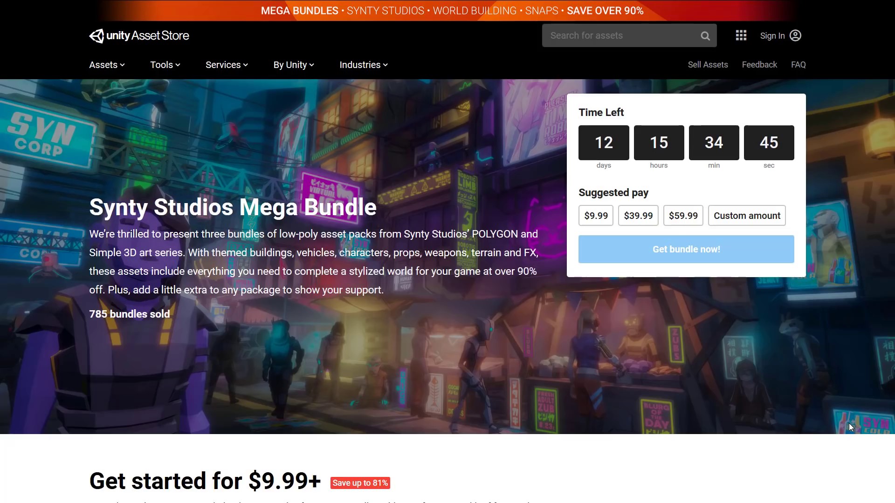
mouse_move(433, 338)
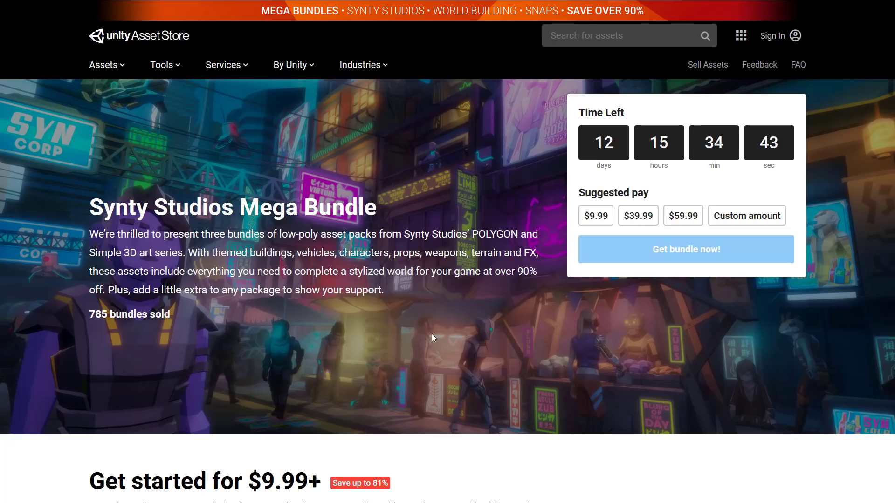
mouse_move(412, 316)
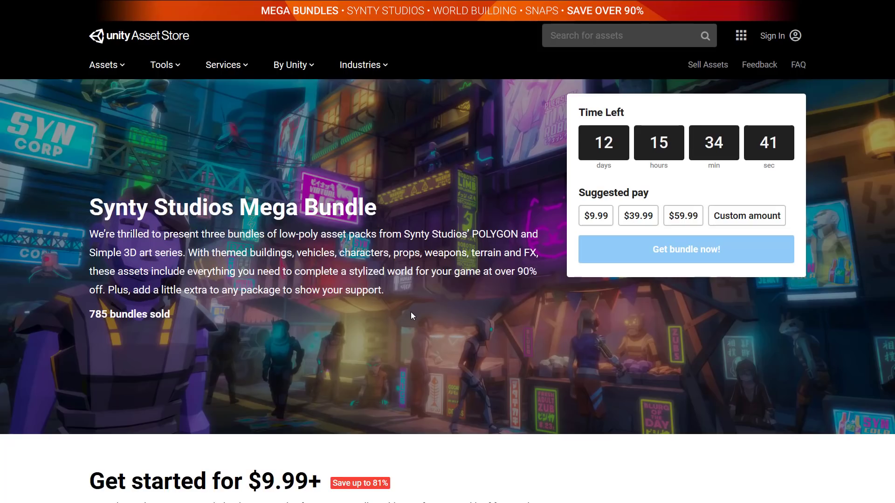
Scroll the Synty Studios Mega Bundle page down to its $9.99+ starter tier of four packages
scroll("down", 3)
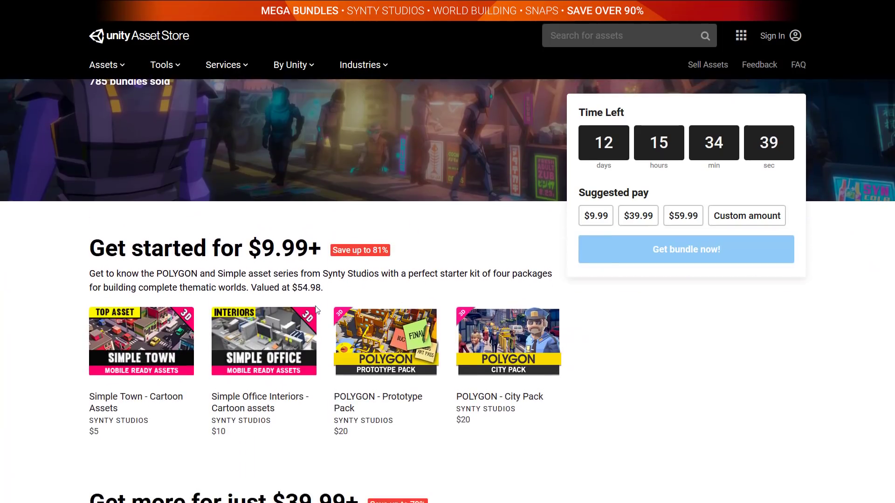
scroll("down", 3)
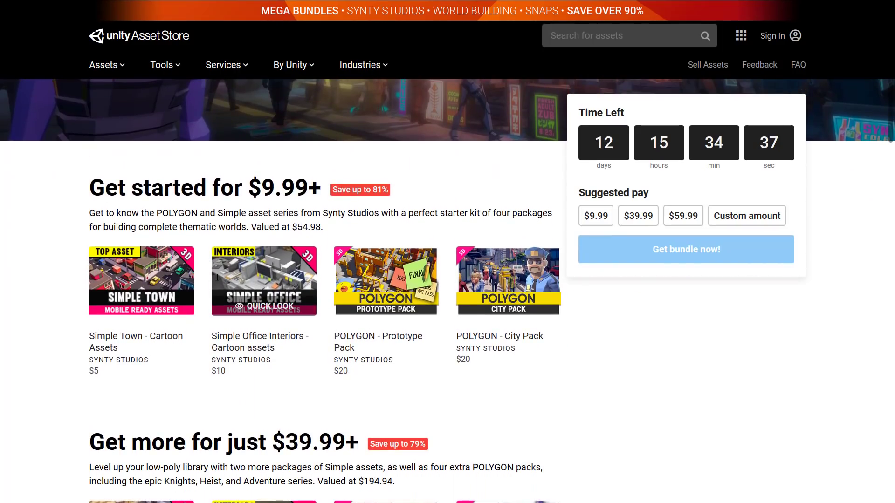
mouse_move(144, 339)
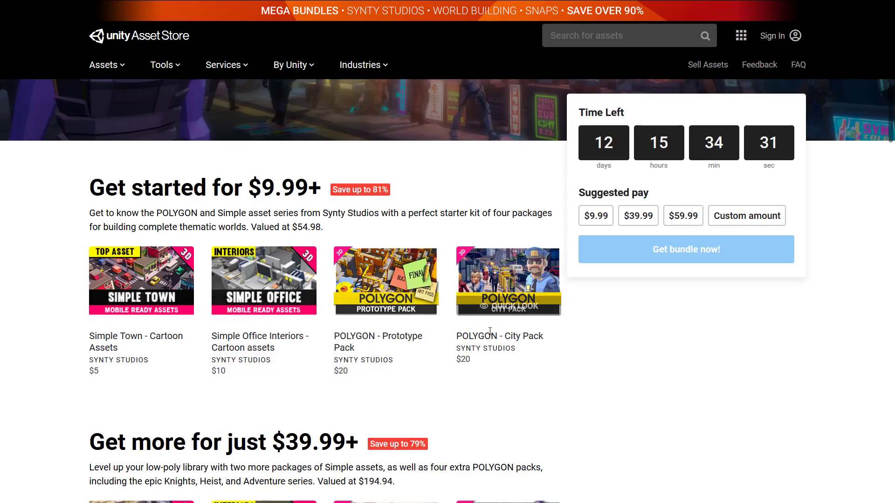
mouse_move(501, 308)
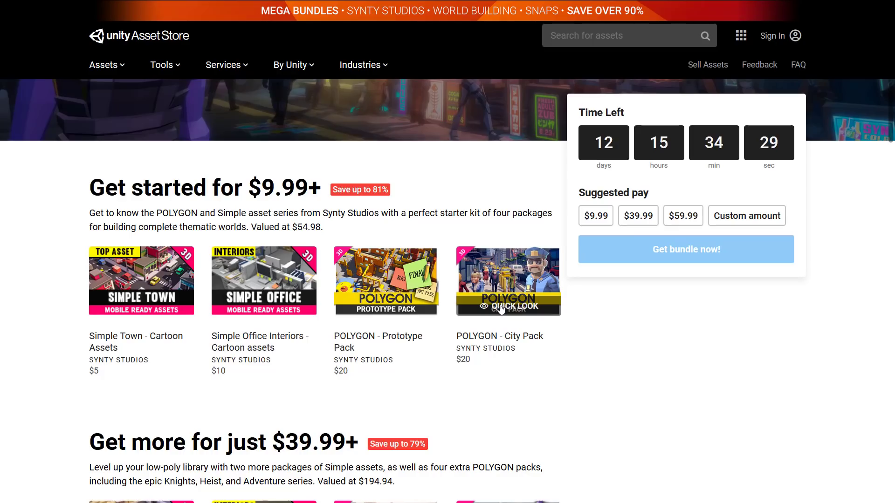
mouse_move(519, 321)
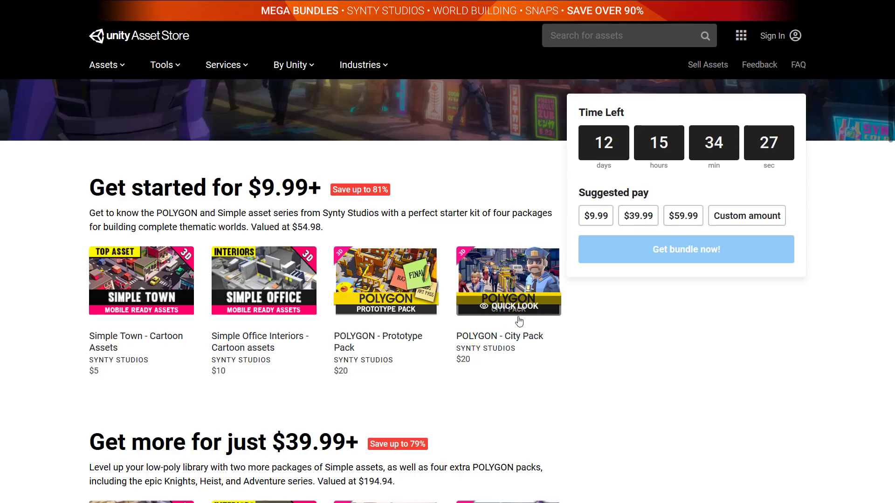
mouse_move(615, 365)
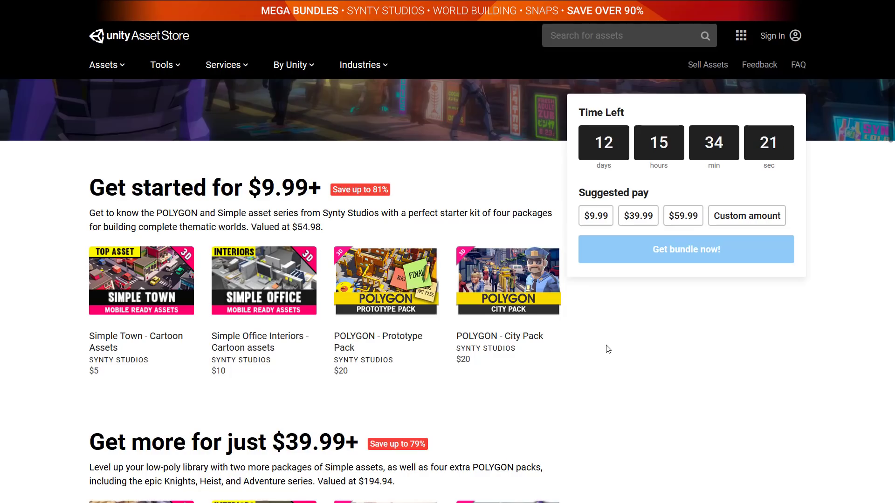
scroll("down", 3)
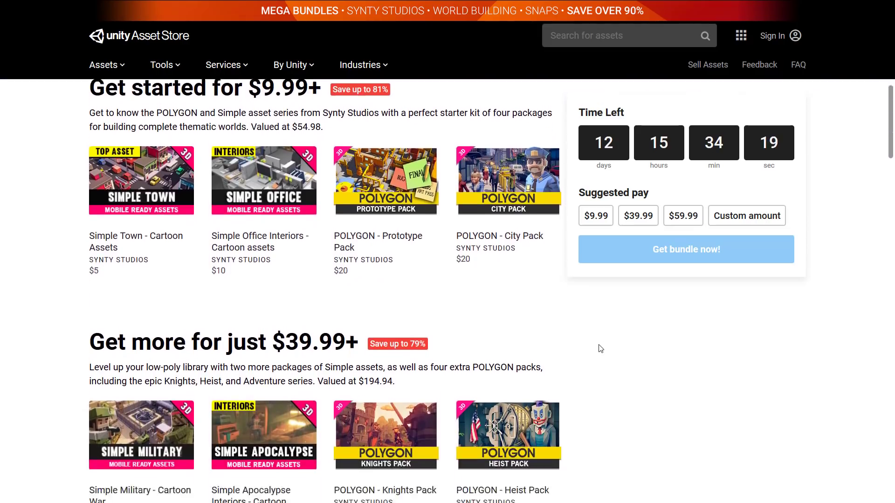
scroll("down", 3)
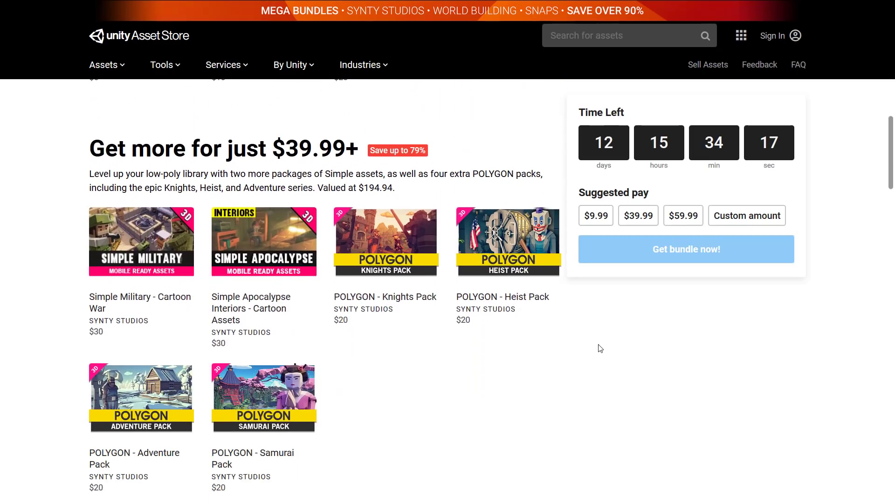
scroll("up", 3)
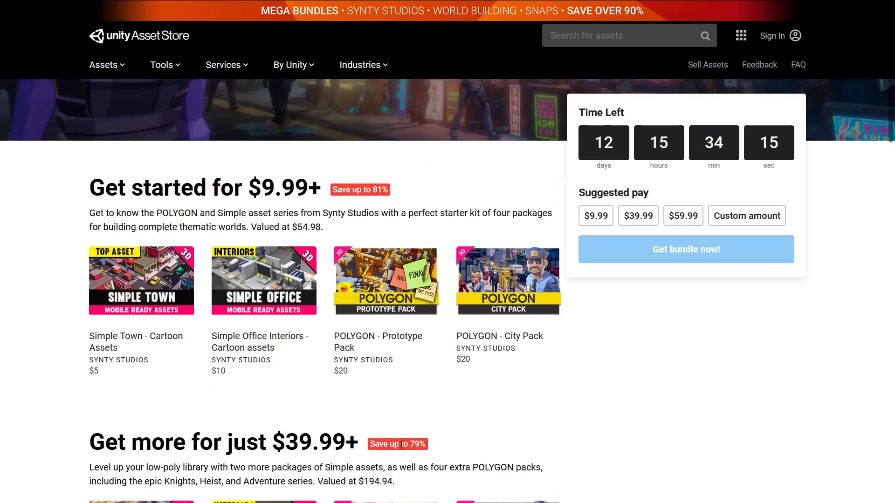
scroll("down", 3)
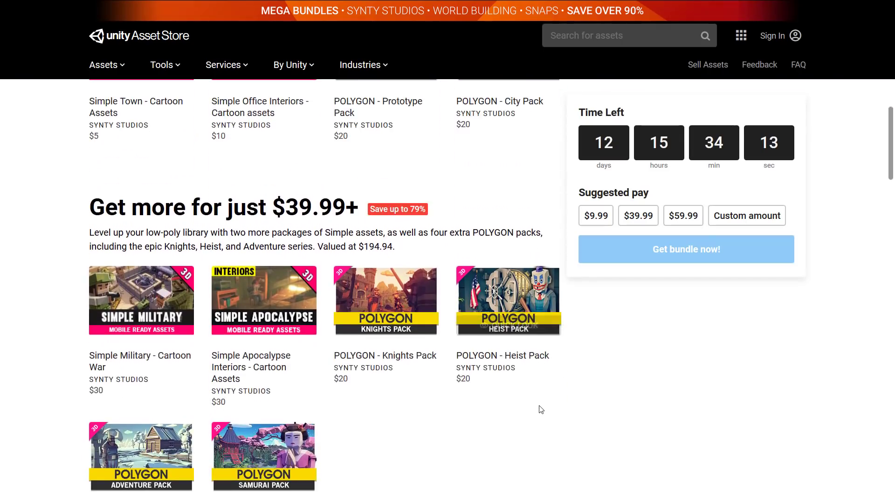
scroll("down", 3)
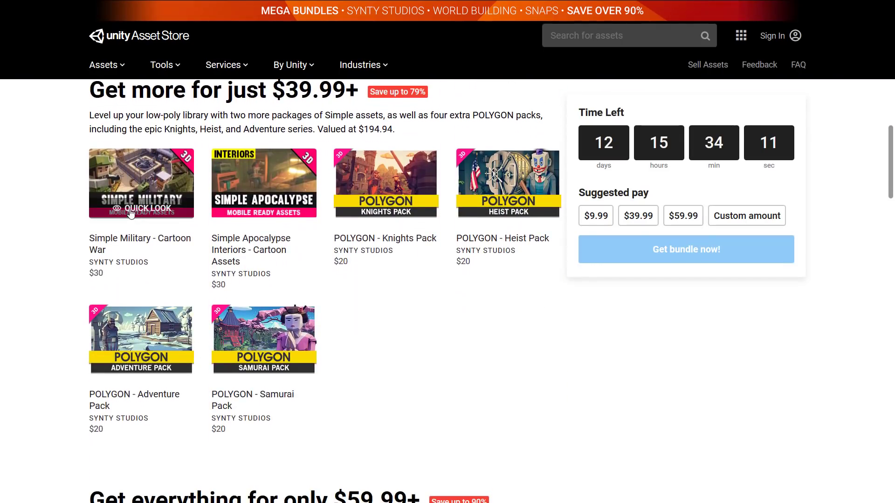
mouse_move(386, 209)
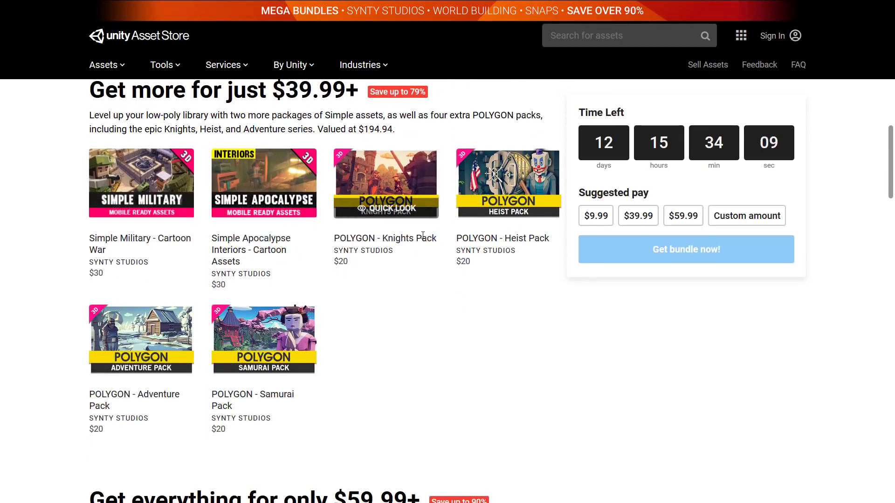
mouse_move(558, 291)
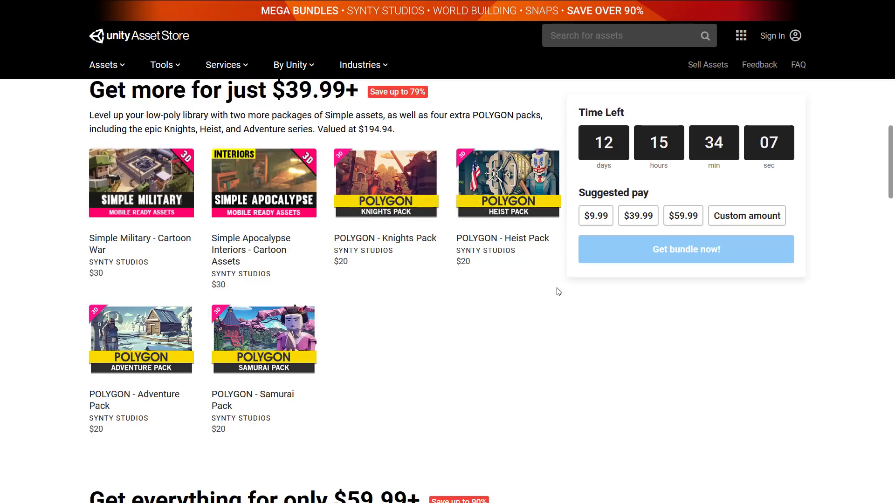
mouse_move(229, 305)
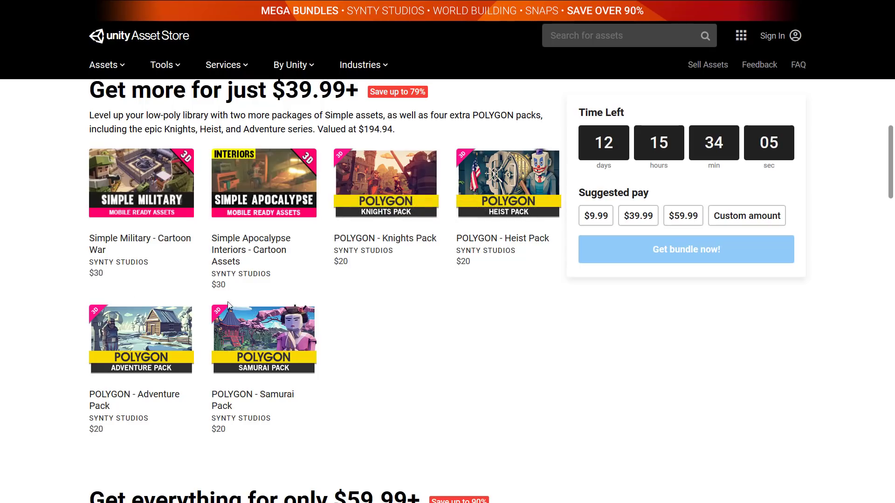
mouse_move(541, 344)
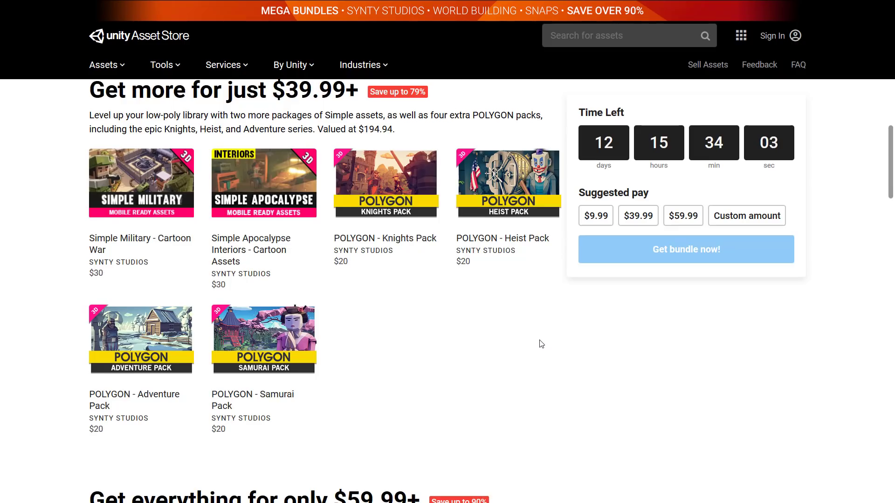
Scroll to the Synty $59.99+ 'Get everything' tier listing Vikings, Pirates, Sci-Fi City, Western and more
scroll("down", 3)
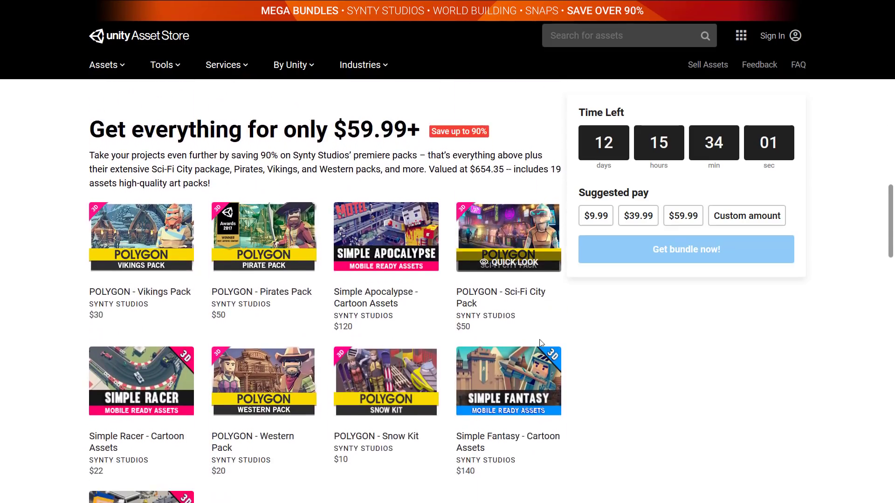
scroll("down", 3)
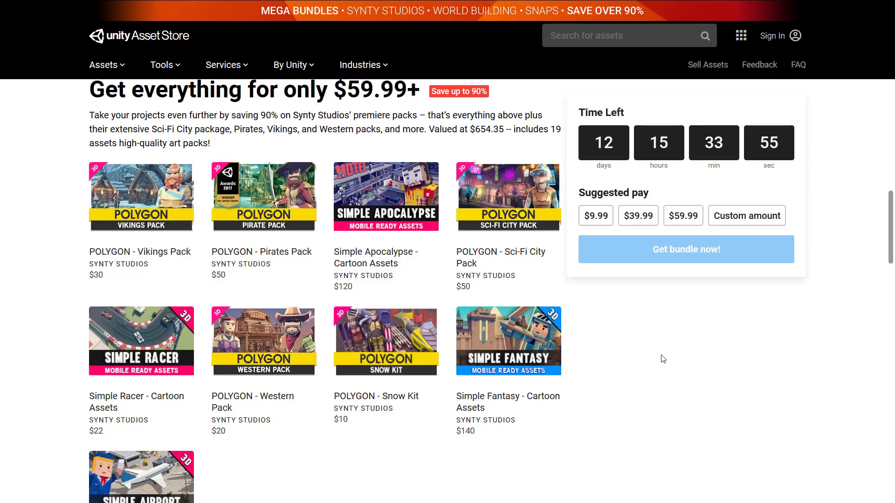
scroll("down", 3)
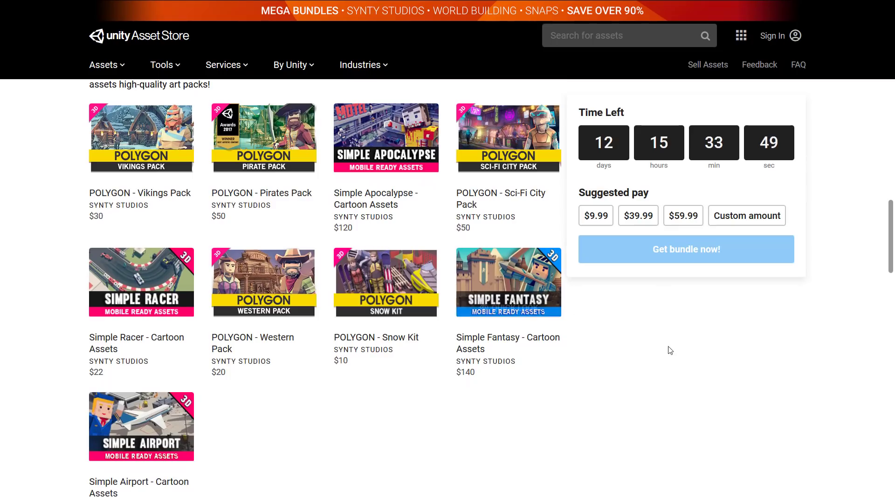
mouse_move(671, 343)
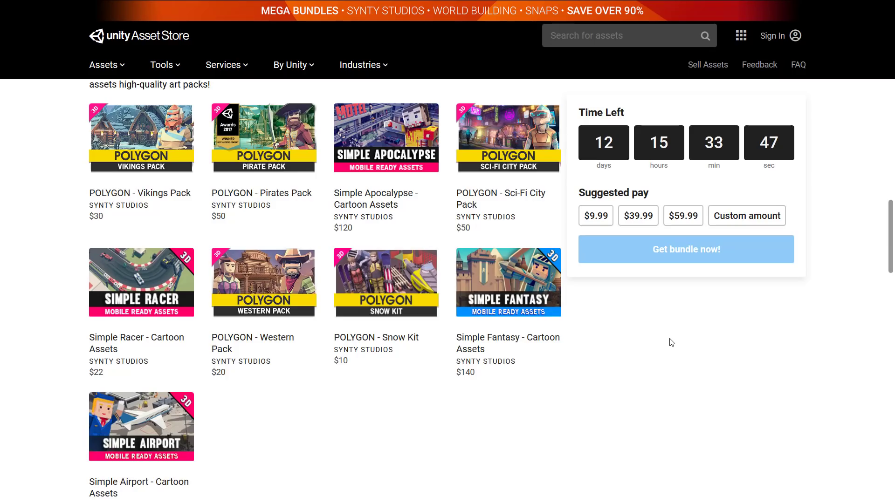
scroll("down", 3)
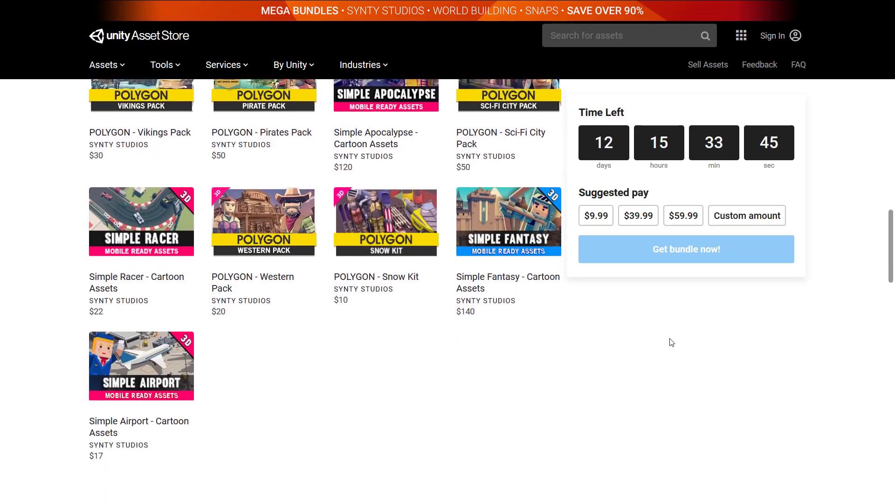
scroll("down", 3)
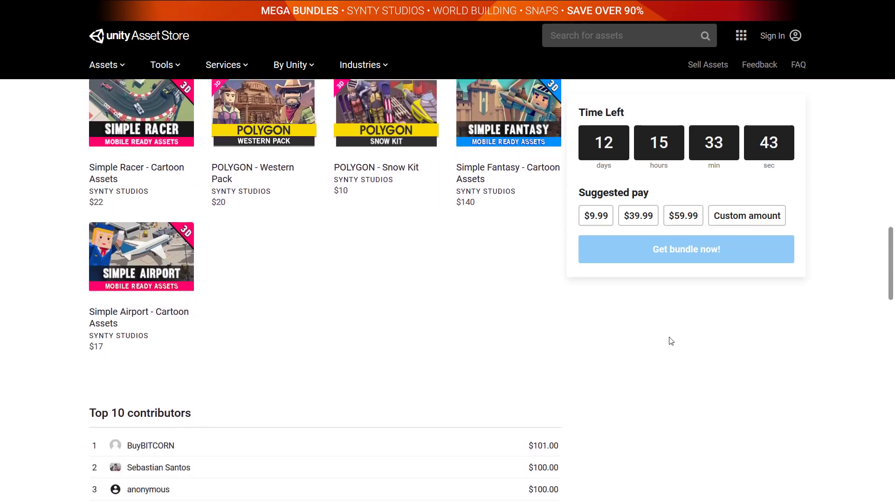
scroll("up", 3)
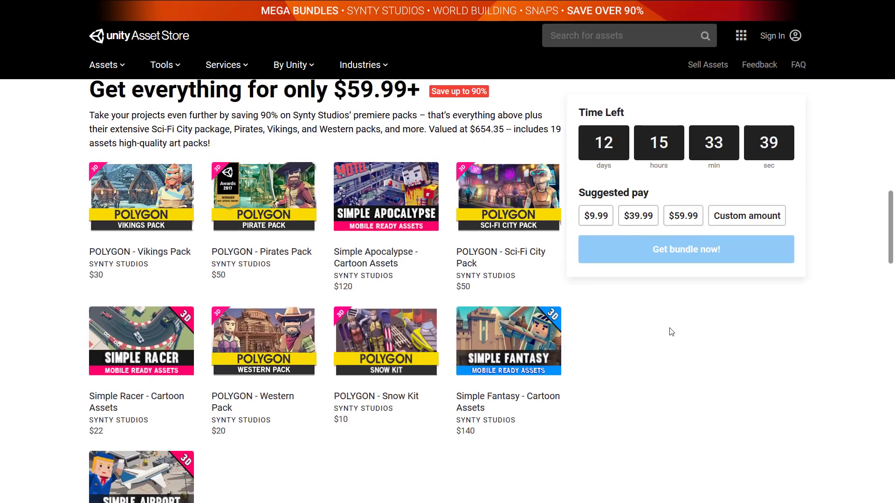
mouse_move(659, 310)
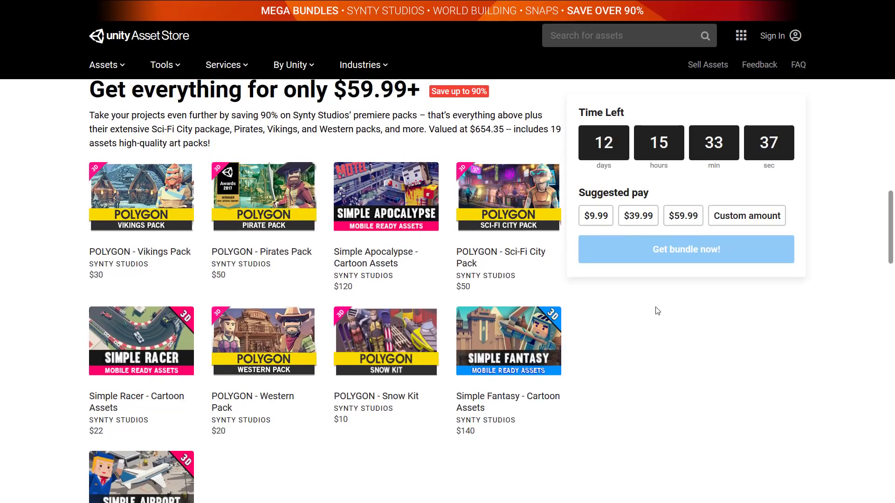
mouse_move(616, 316)
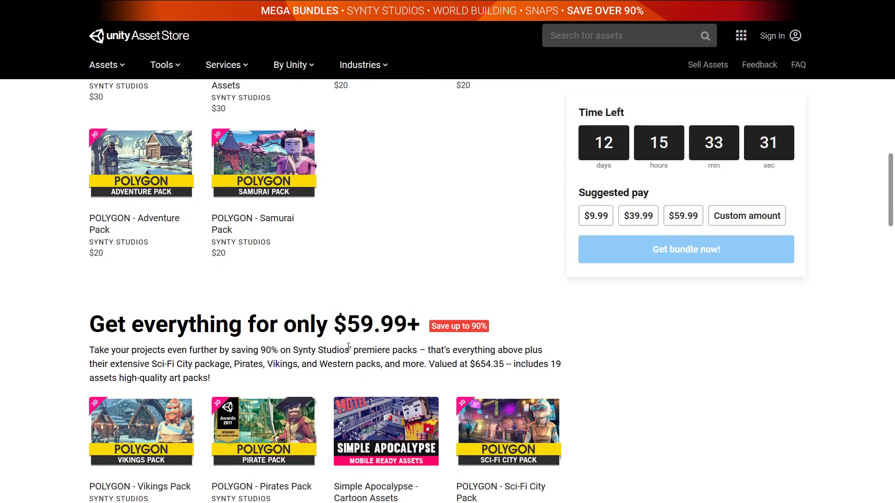
mouse_move(427, 347)
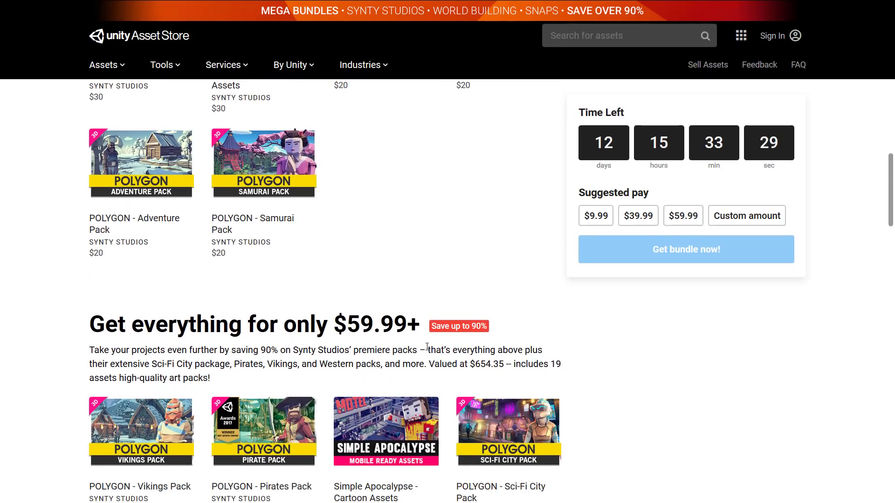
Review the cheaper Synty tiers, then highlight 'that's everything above' in the $59.99+ description
scroll("up", 3)
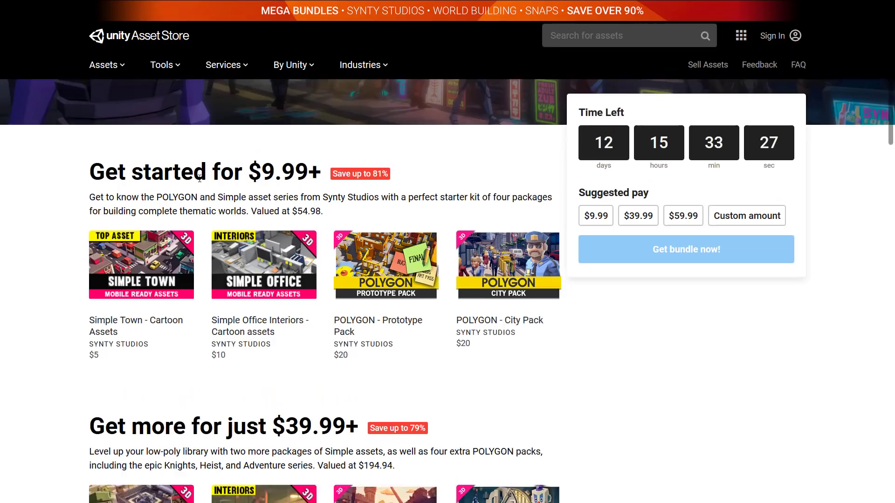
scroll("down", 3)
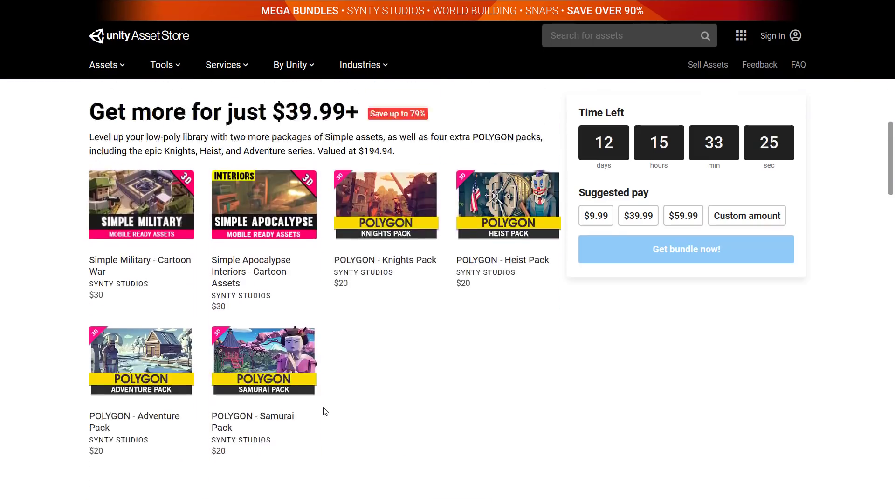
scroll("down", 3)
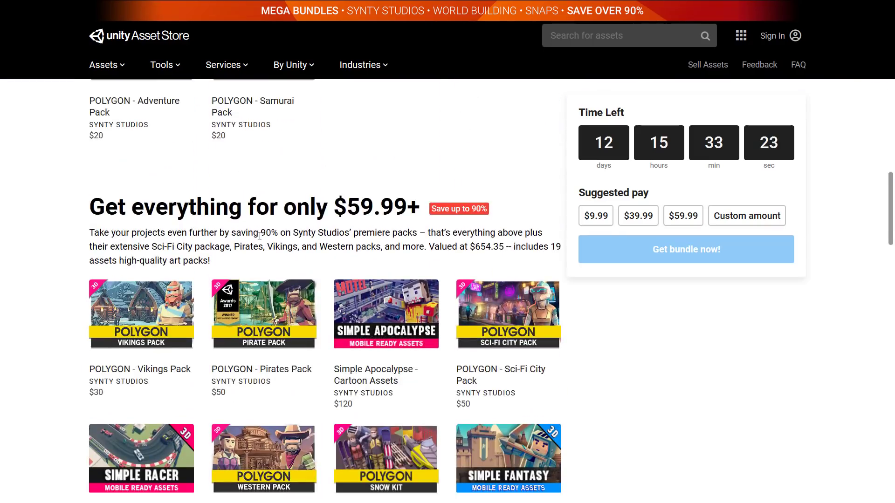
left_click_drag(432, 233, 535, 233)
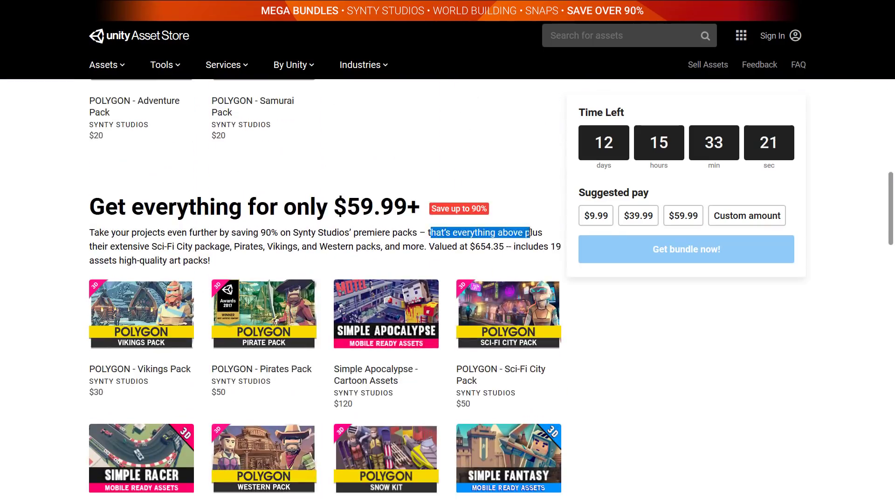
left_click_drag(531, 233, 442, 246)
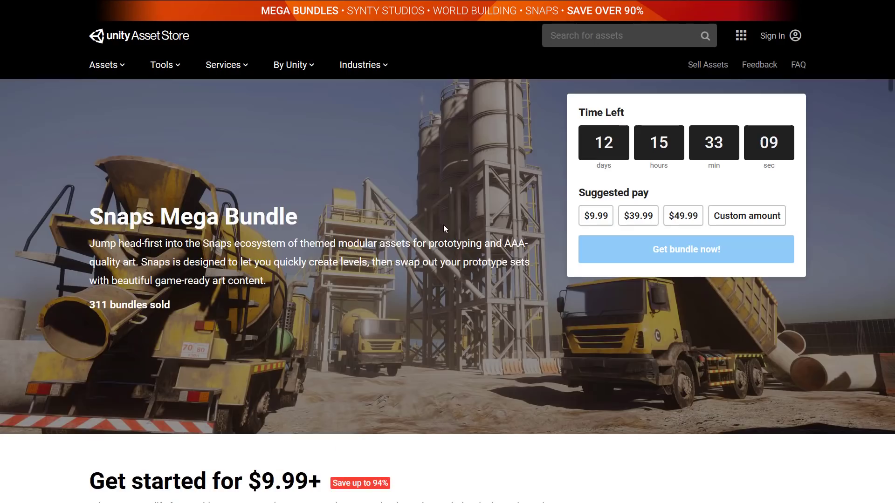
Scroll the Snaps Mega Bundle page through its $9.99+ tier of six packs toward the $39.99+ tier
scroll("down", 3)
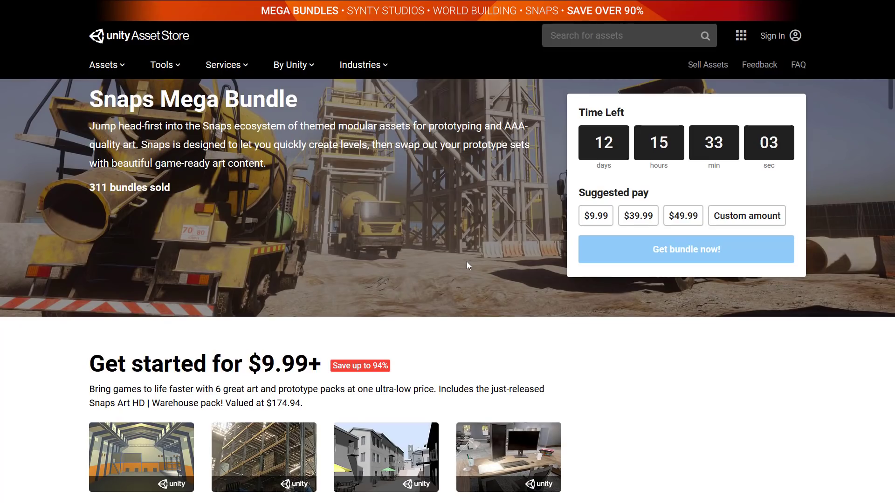
scroll("down", 3)
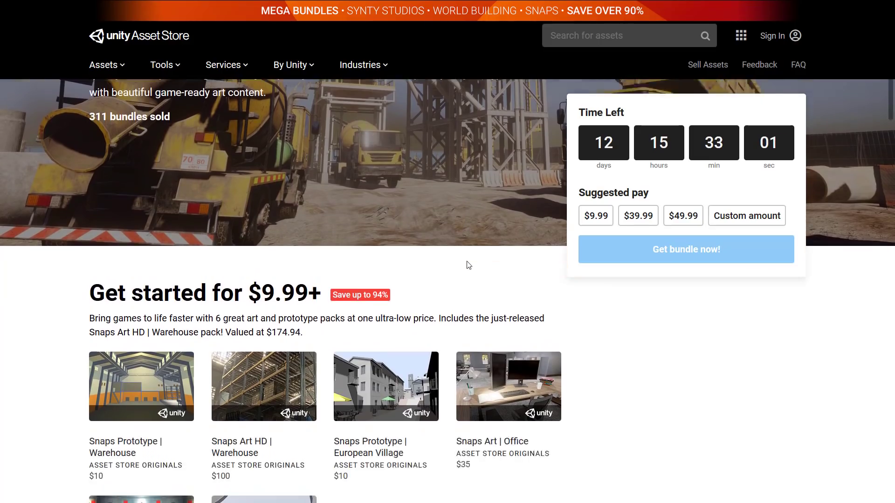
scroll("down", 3)
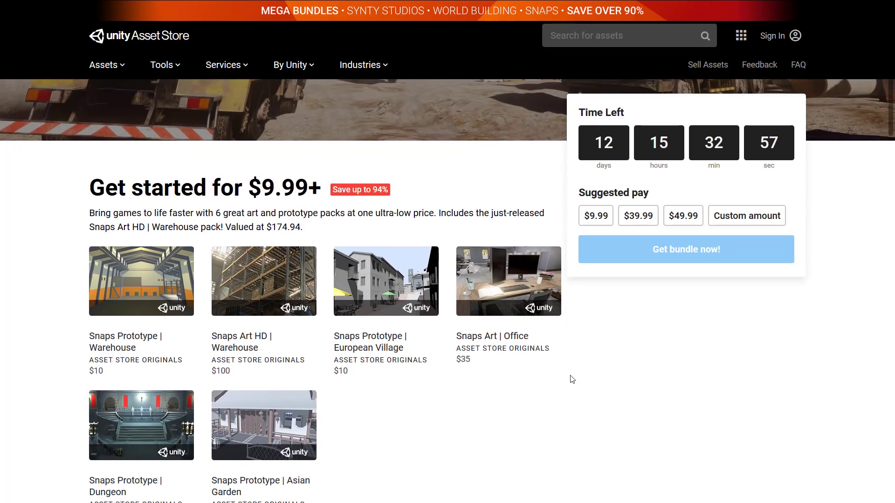
scroll("down", 3)
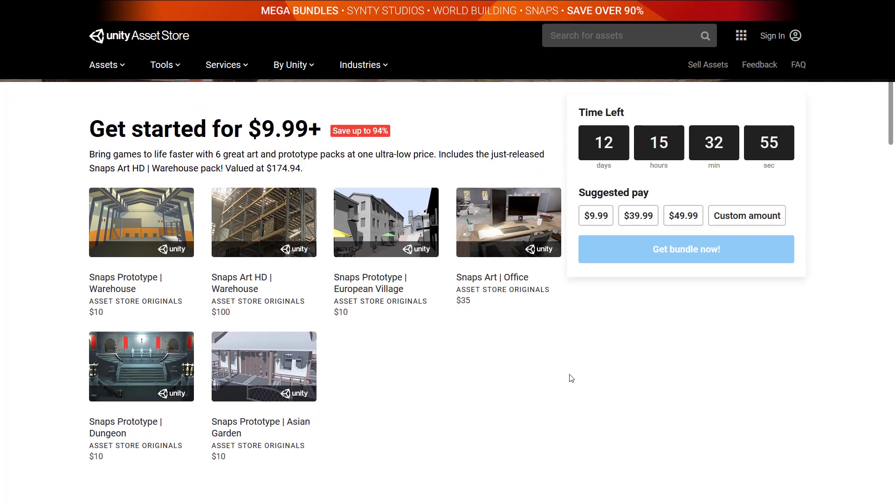
scroll("down", 3)
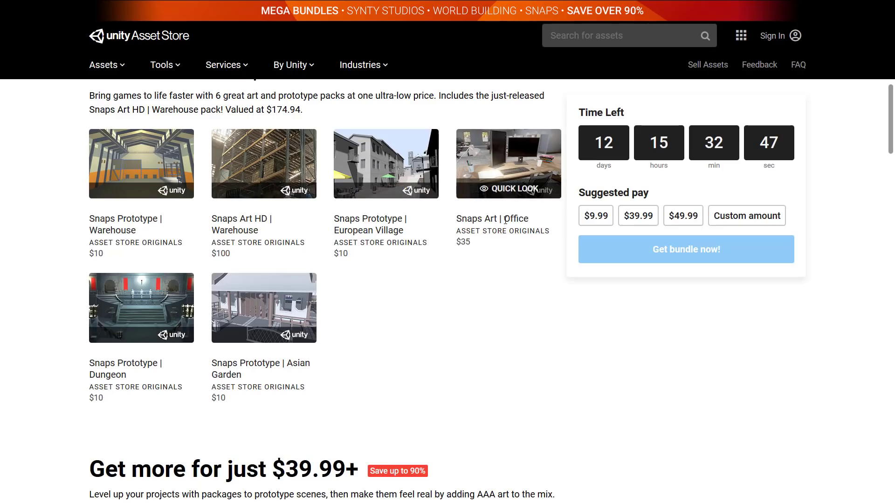
mouse_move(142, 308)
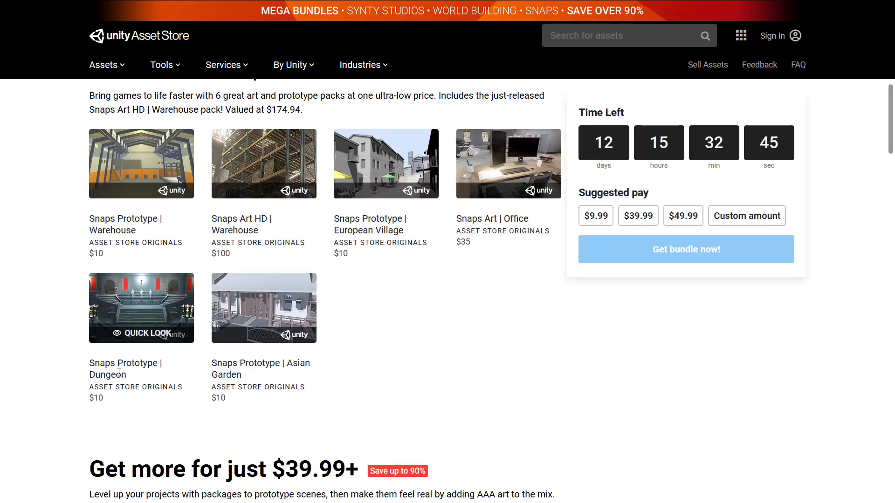
mouse_move(416, 389)
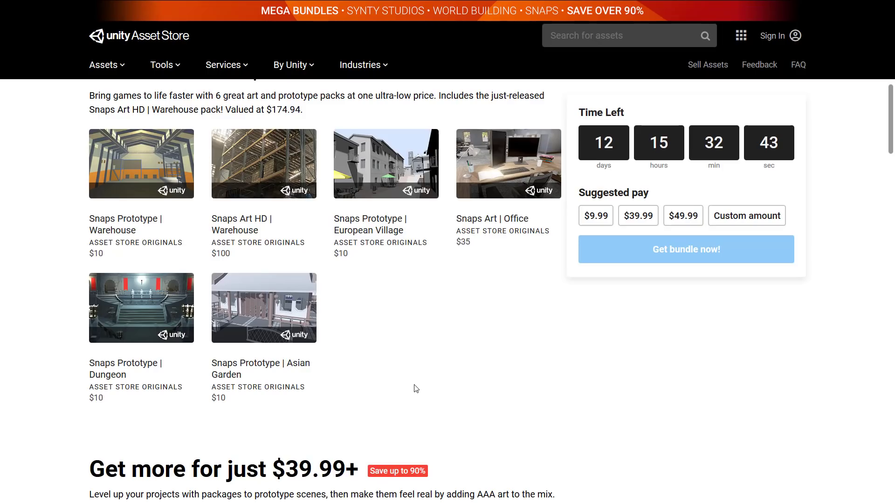
scroll("up", 3)
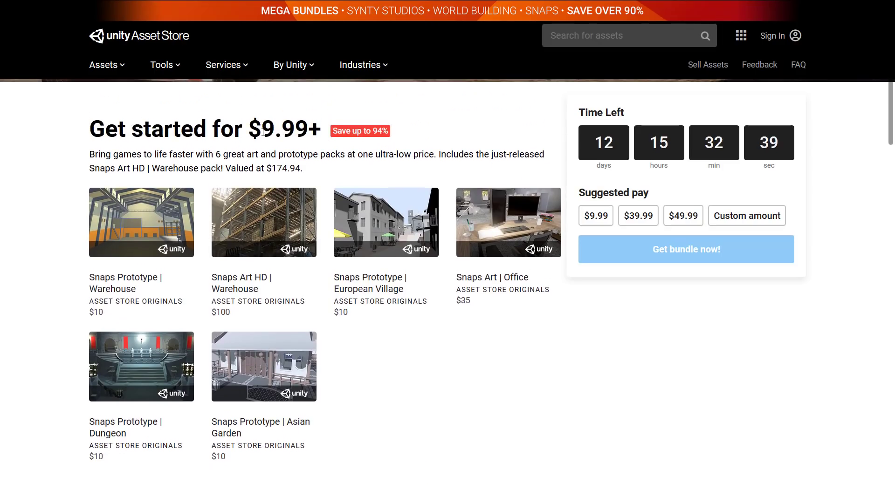
scroll("down", 3)
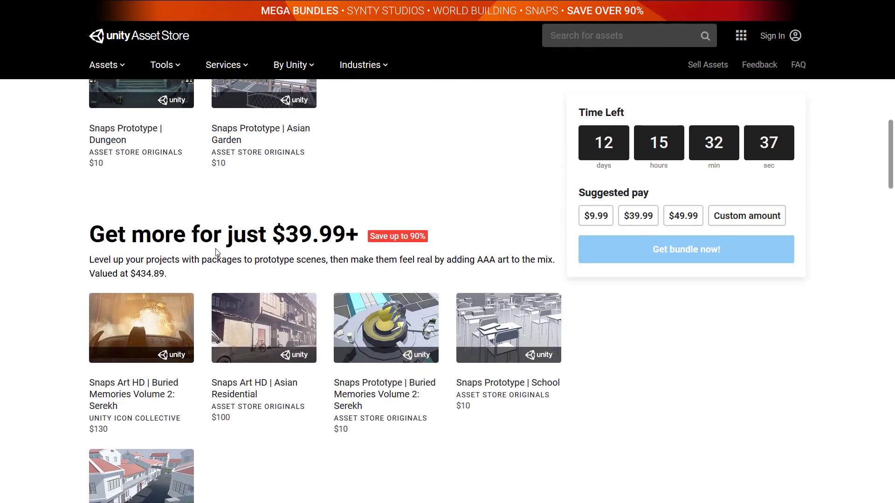
Scroll to the Snaps $39.99+ tier showing Buried Memories Volume 2, School and Asian Residential
scroll("down", 3)
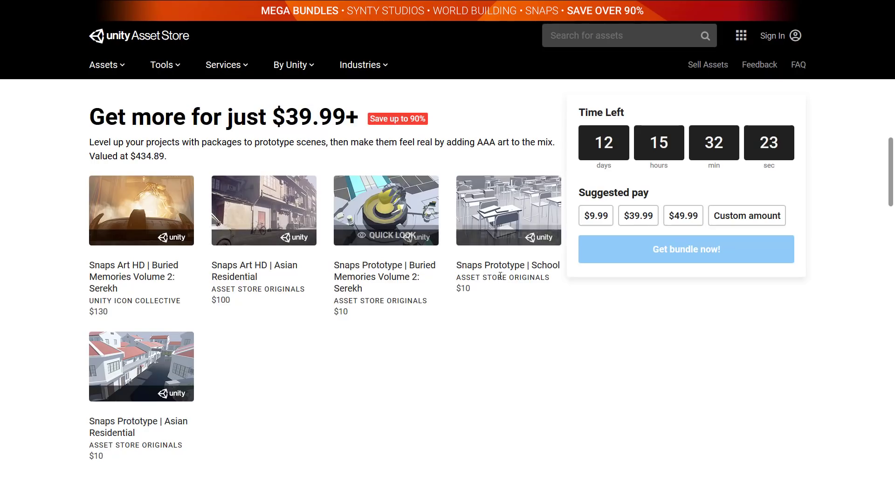
mouse_move(417, 311)
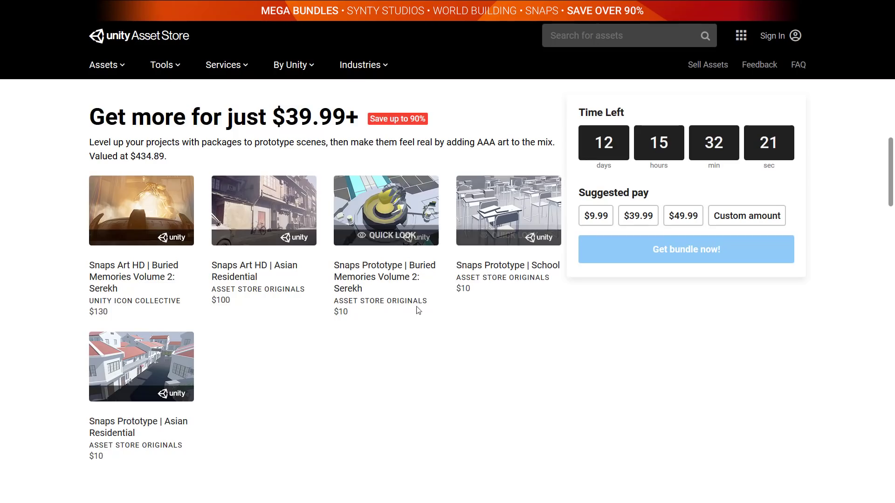
mouse_move(379, 329)
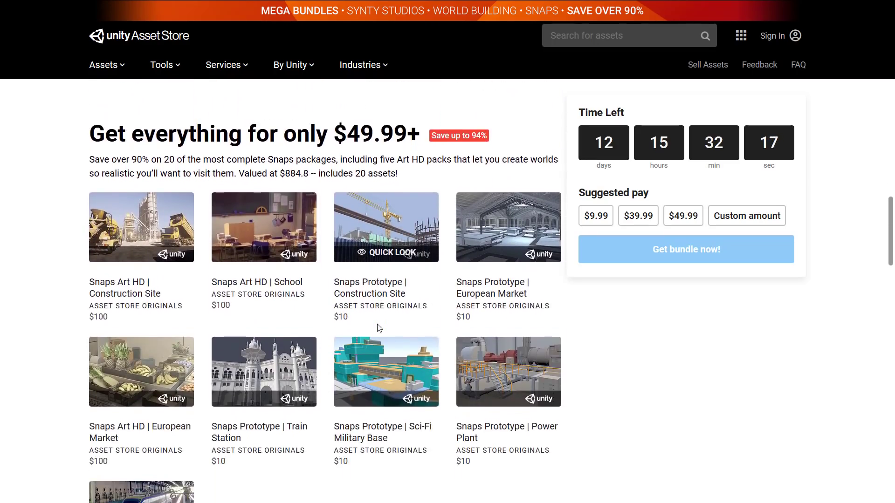
Scroll through the Snaps $49.99+ tier packs and return to the $9.99+ starter tier
scroll("down", 3)
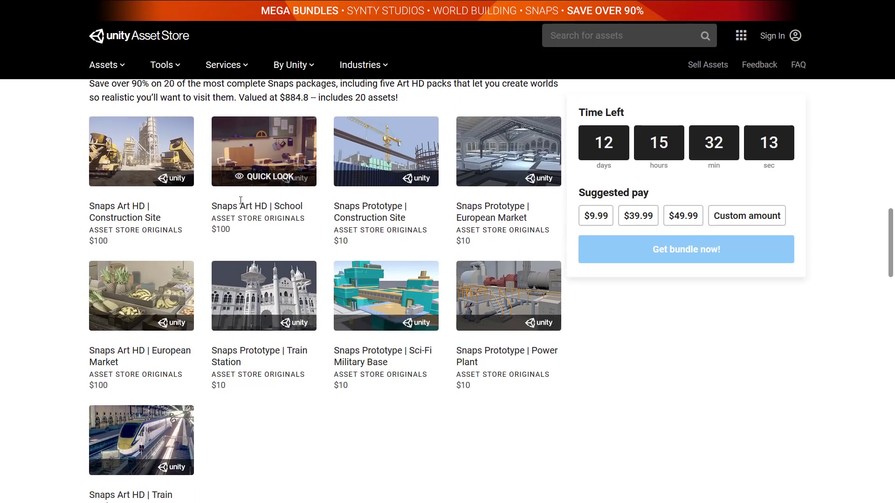
mouse_move(386, 151)
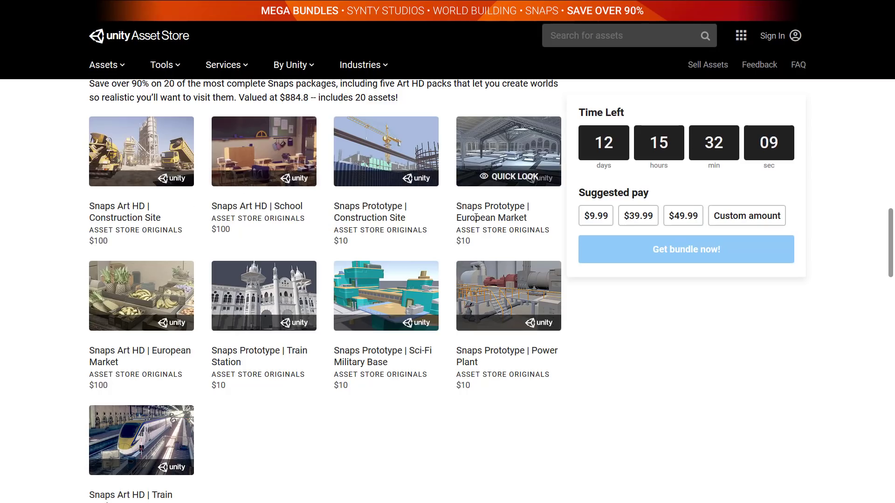
scroll("down", 3)
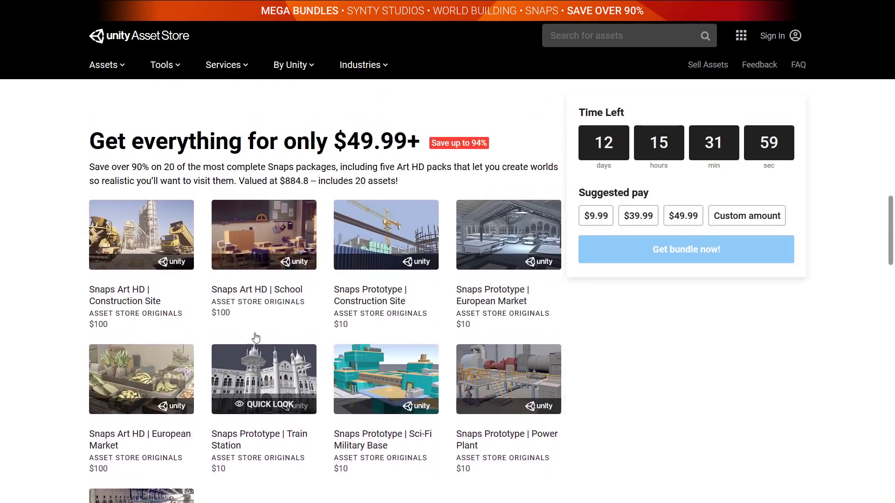
scroll("down", 3)
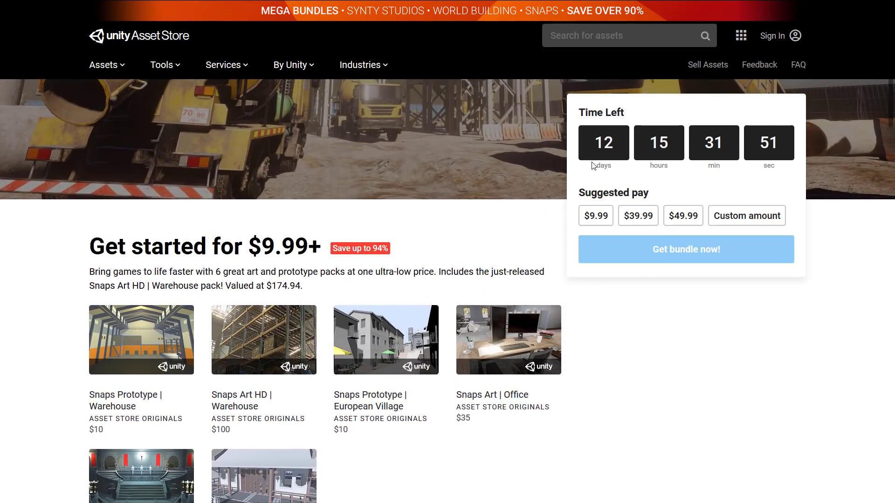
mouse_move(484, 226)
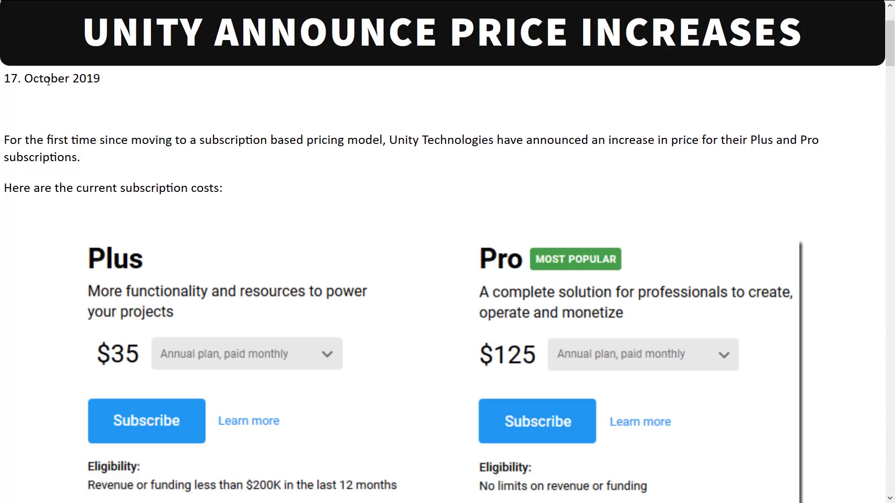
mouse_move(92, 274)
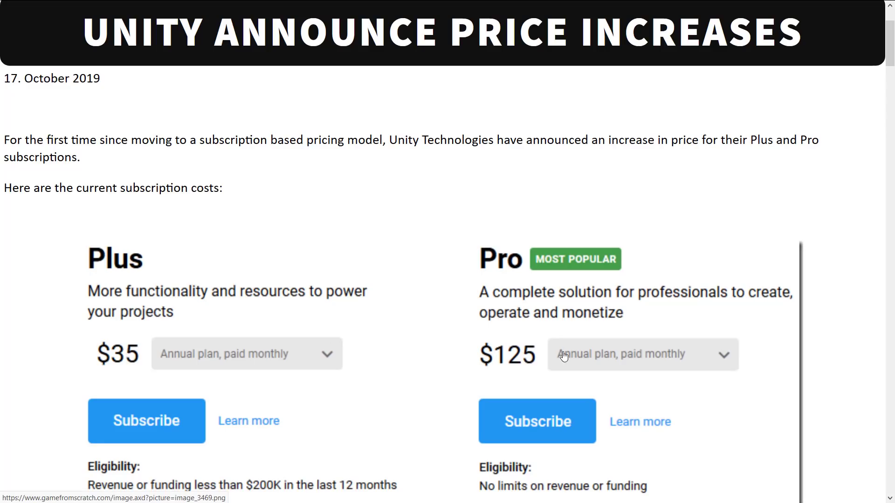
Scroll the GameFromScratch price-increase article through the Plus $35 / Pro $125 pricing and quoted blog details
scroll("down", 3)
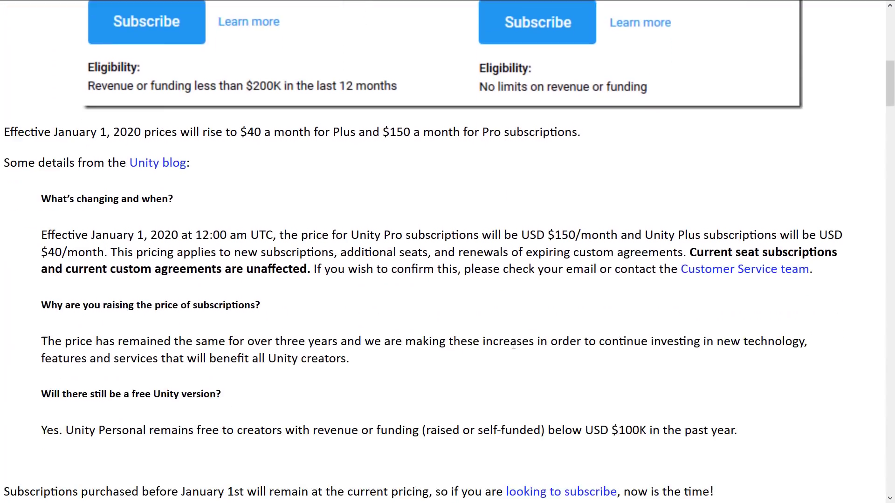
scroll("down", 3)
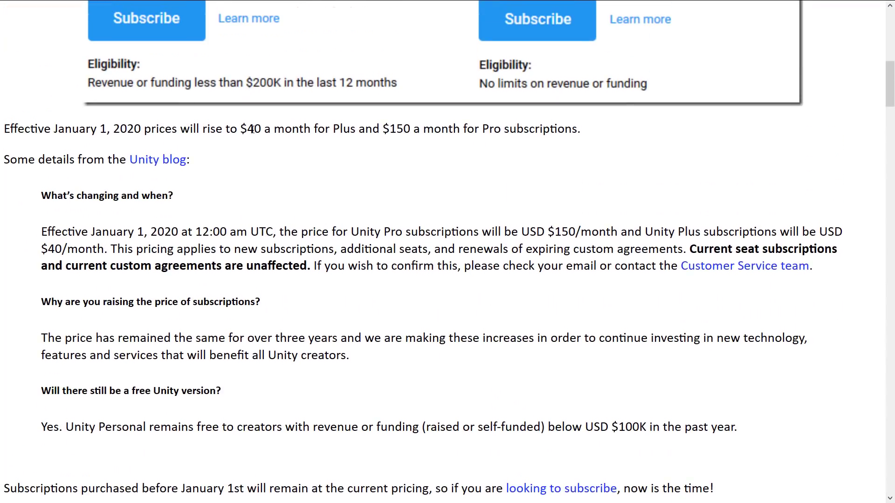
scroll("up", 3)
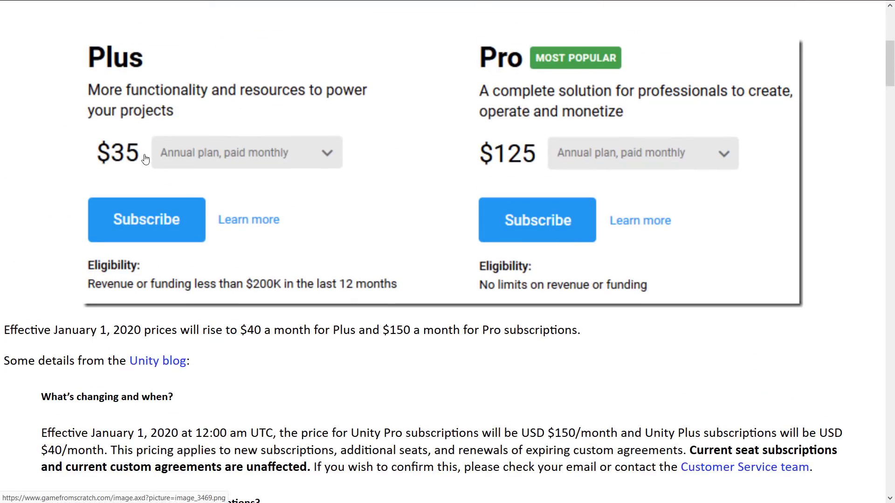
mouse_move(150, 201)
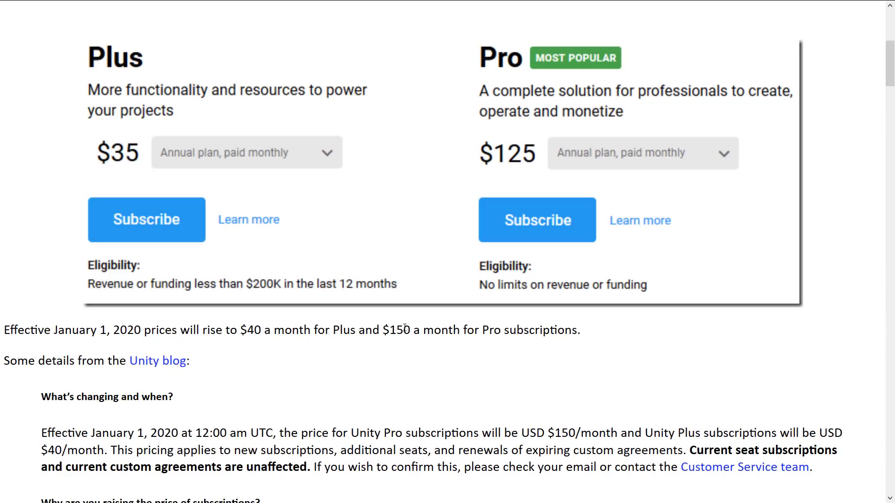
mouse_move(537, 132)
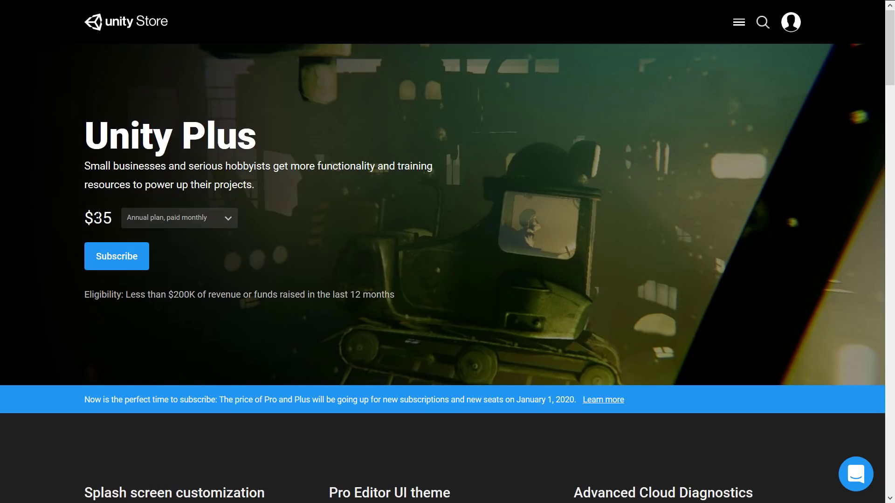
Open the Unity Plus $35 store page and highlight the January 1, 2020 price-rise notice
left_click(179, 218)
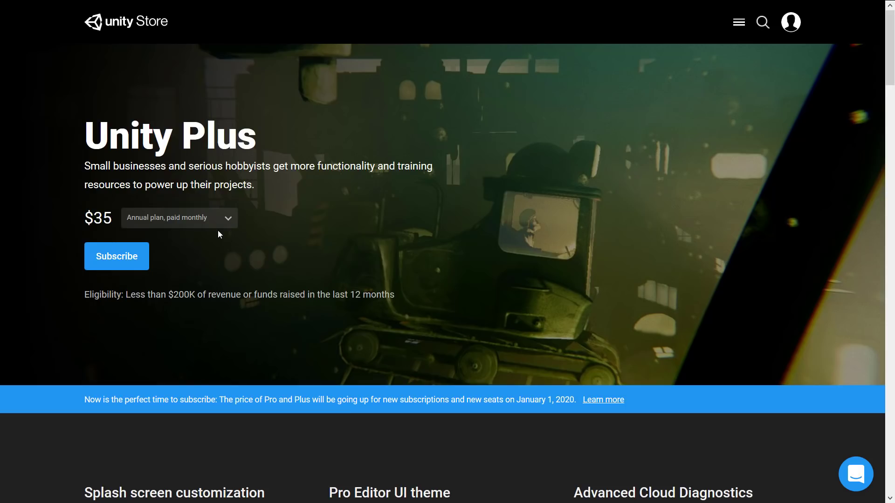
mouse_move(307, 225)
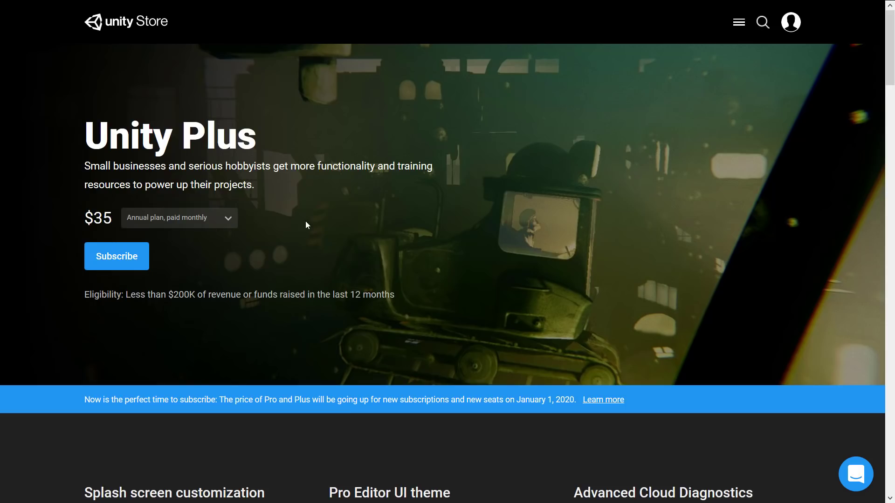
mouse_move(455, 246)
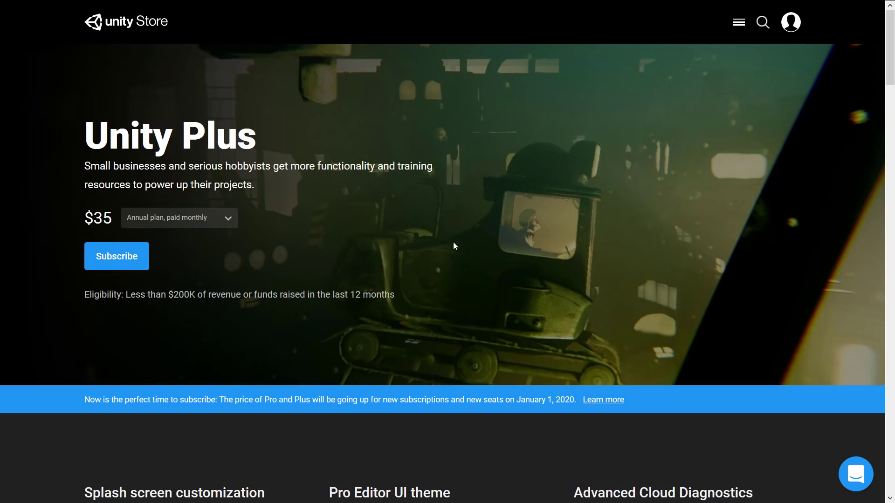
left_click_drag(234, 400, 358, 400)
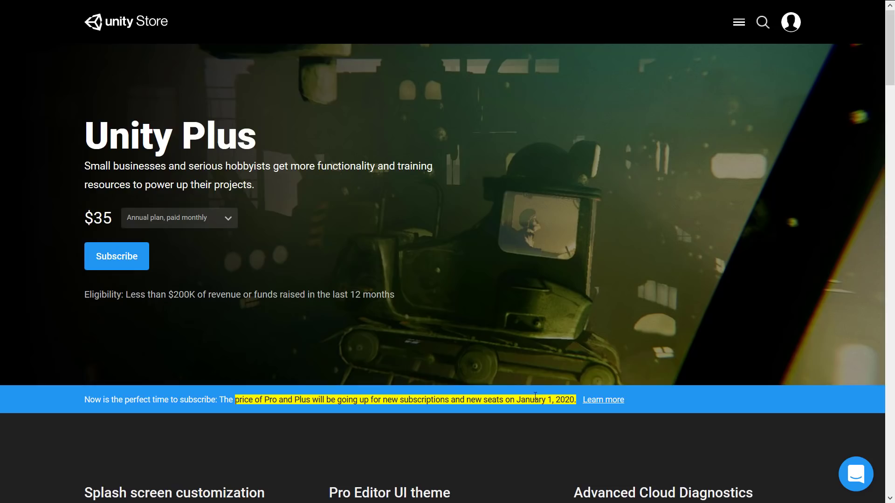
mouse_move(521, 355)
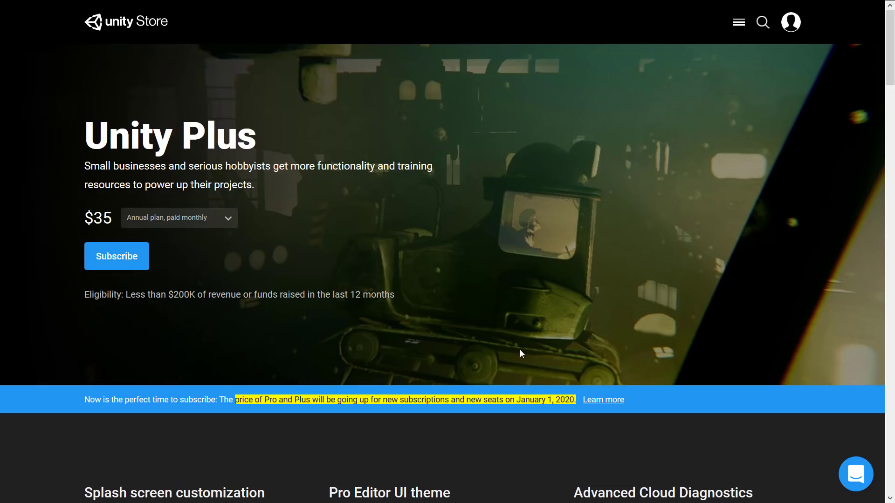
mouse_move(513, 330)
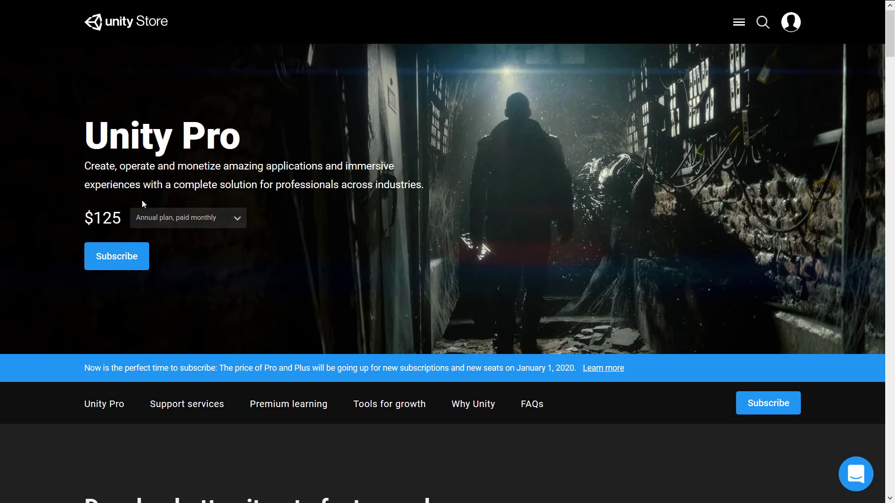
mouse_move(310, 201)
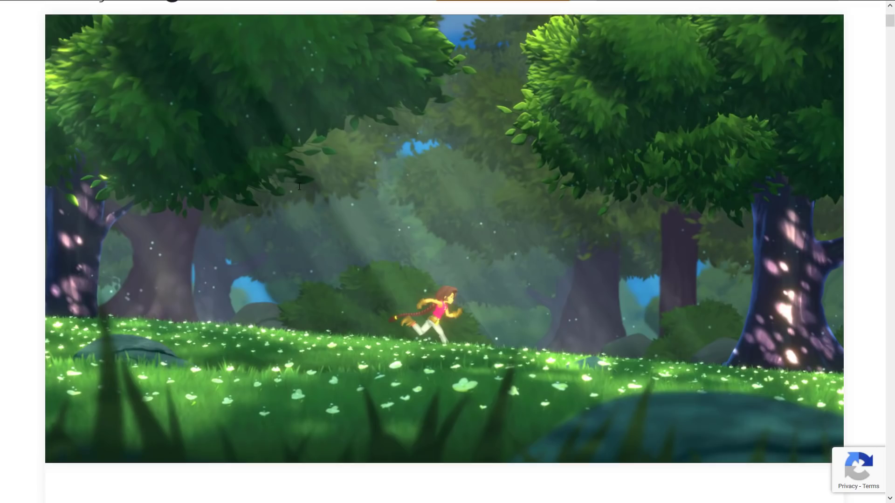
Scroll the Lost Crypt post down to the 'Large outdoor textured terrain' section with its 2D Sprite Shape screenshot
scroll("down", 3)
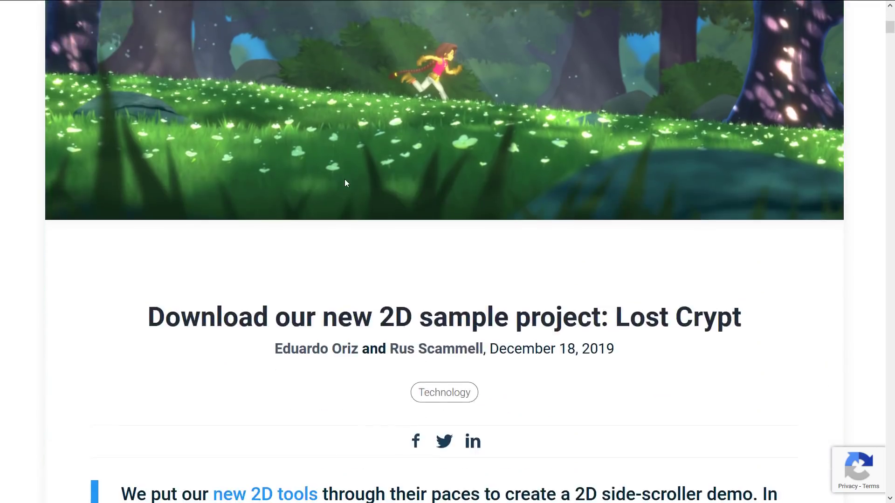
scroll("down", 3)
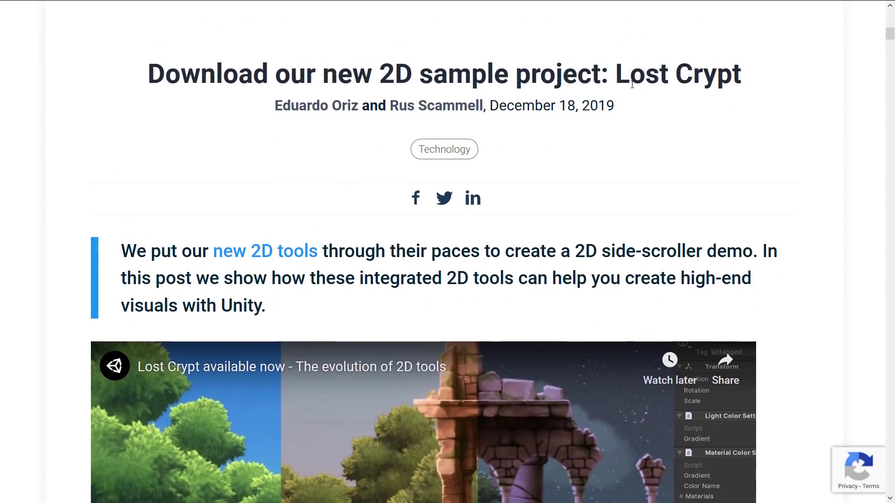
scroll("down", 3)
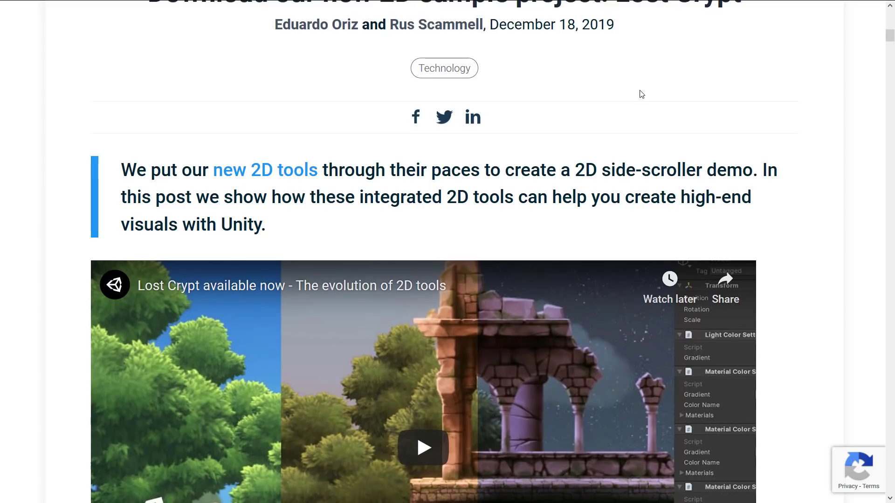
scroll("down", 3)
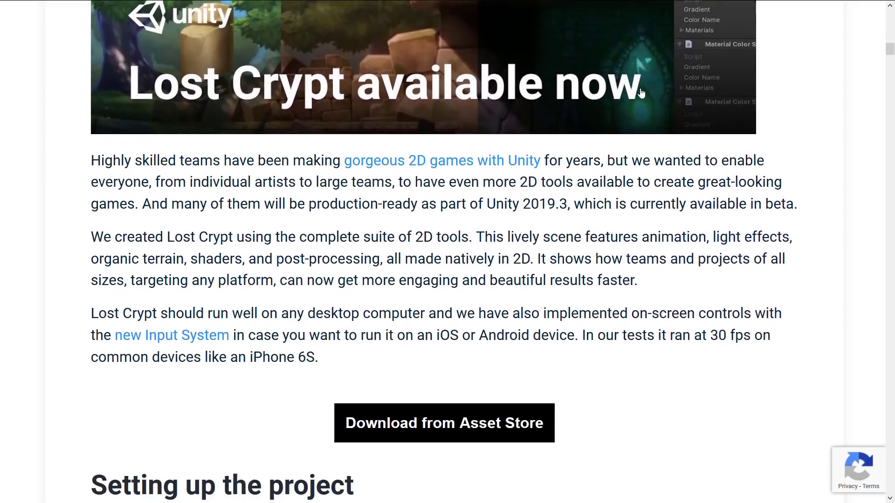
scroll("down", 3)
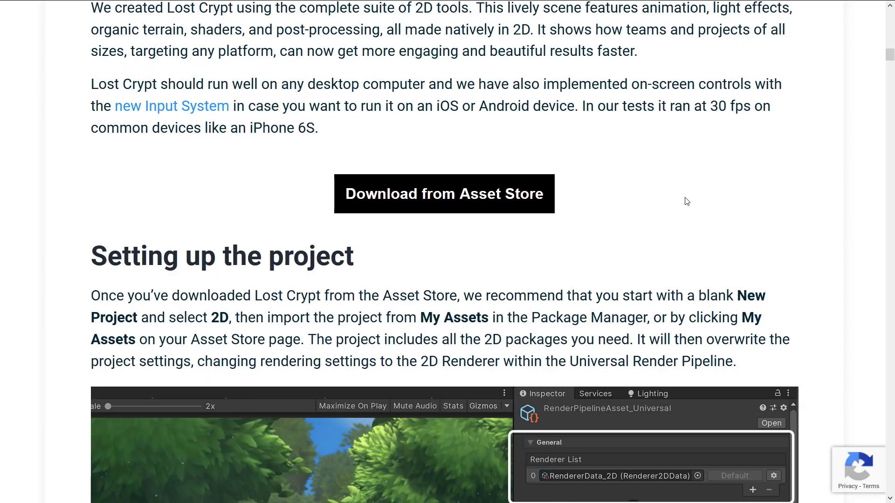
mouse_move(680, 196)
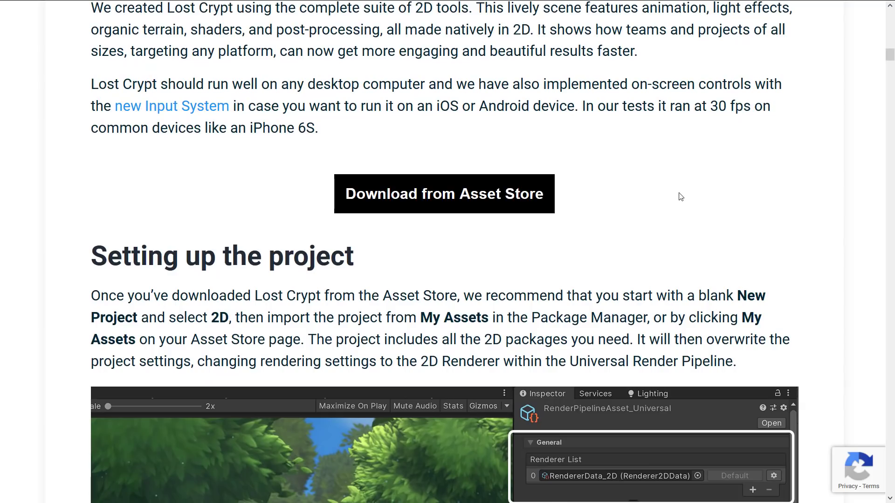
mouse_move(658, 178)
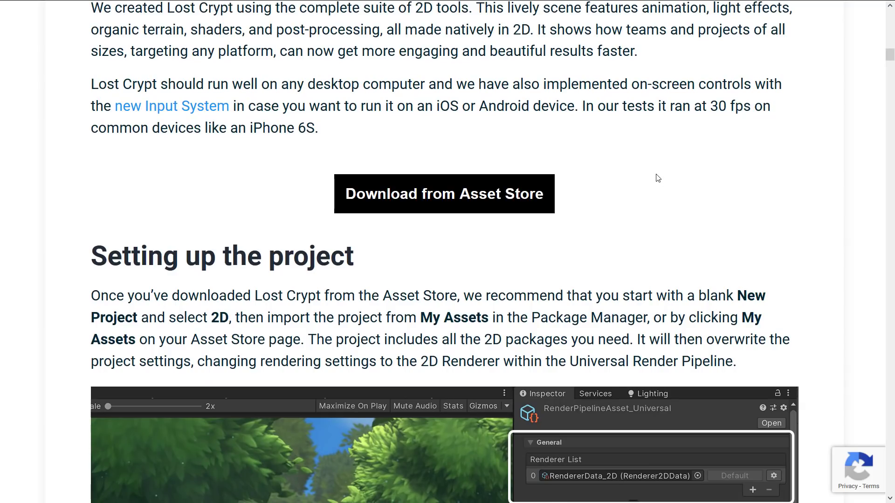
mouse_move(444, 175)
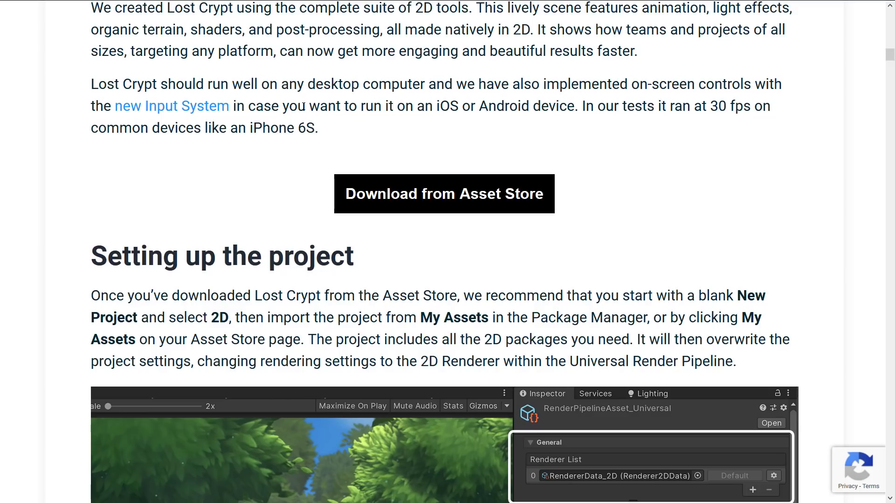
scroll("down", 3)
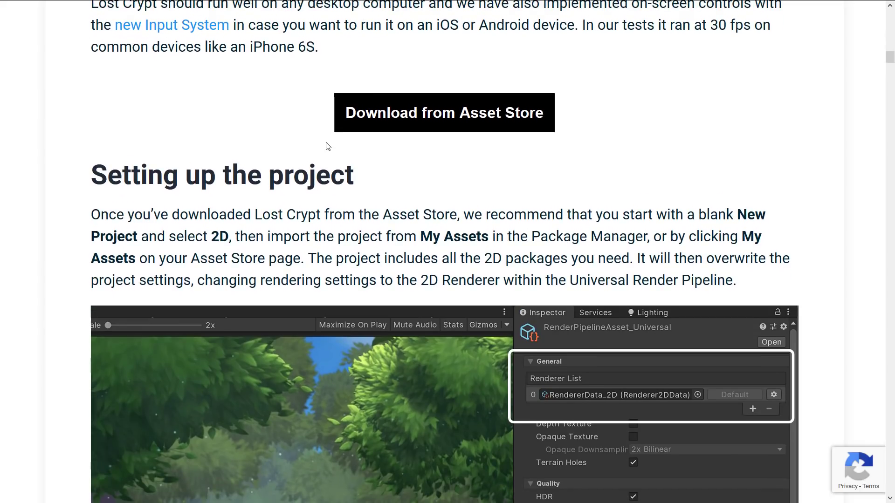
mouse_move(321, 128)
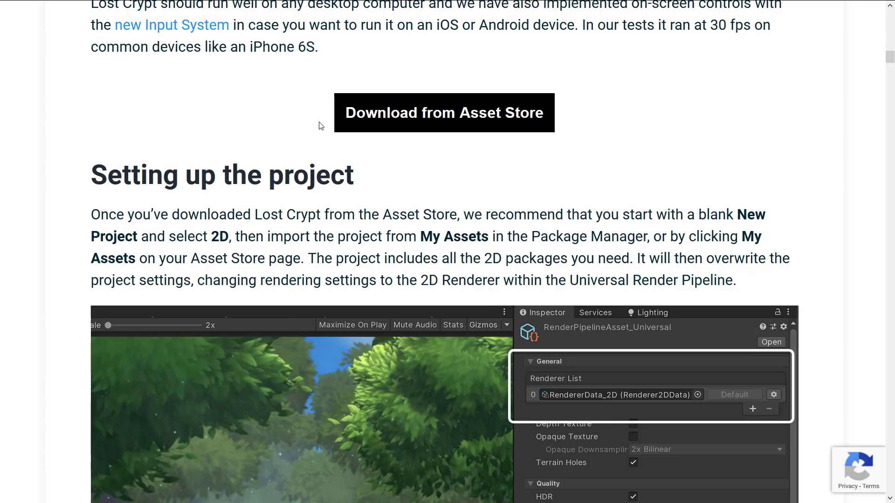
scroll("down", 3)
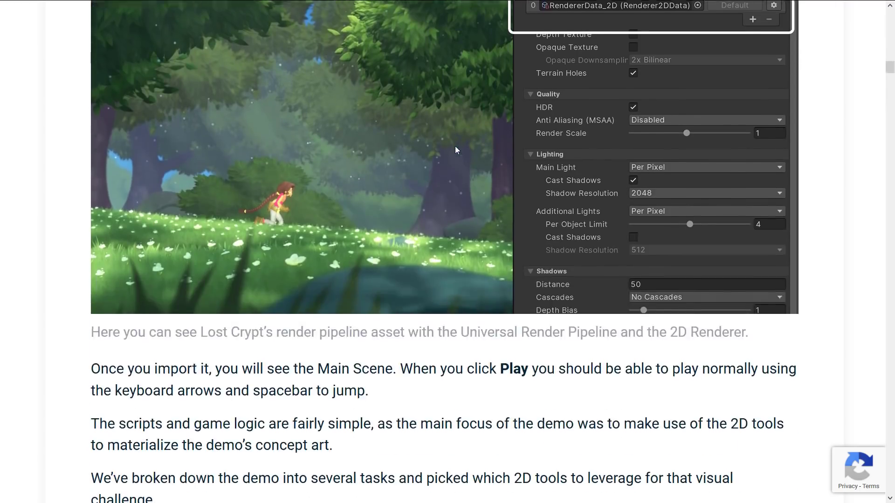
scroll("down", 3)
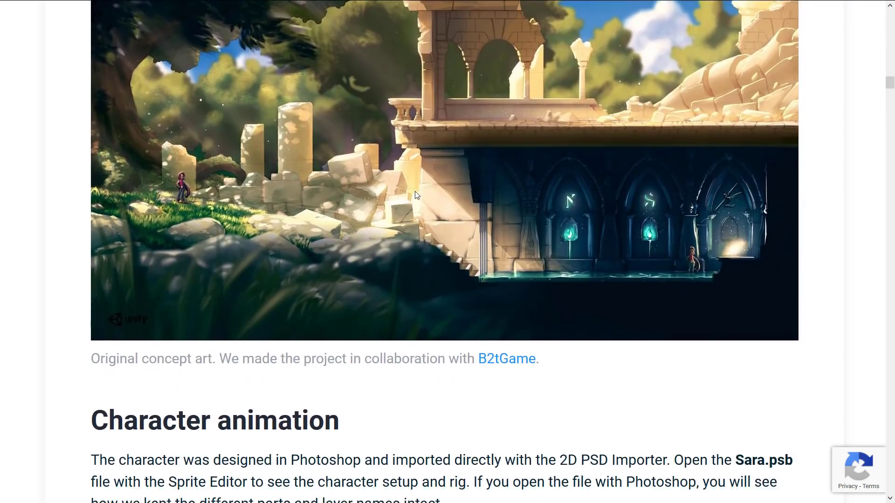
scroll("down", 3)
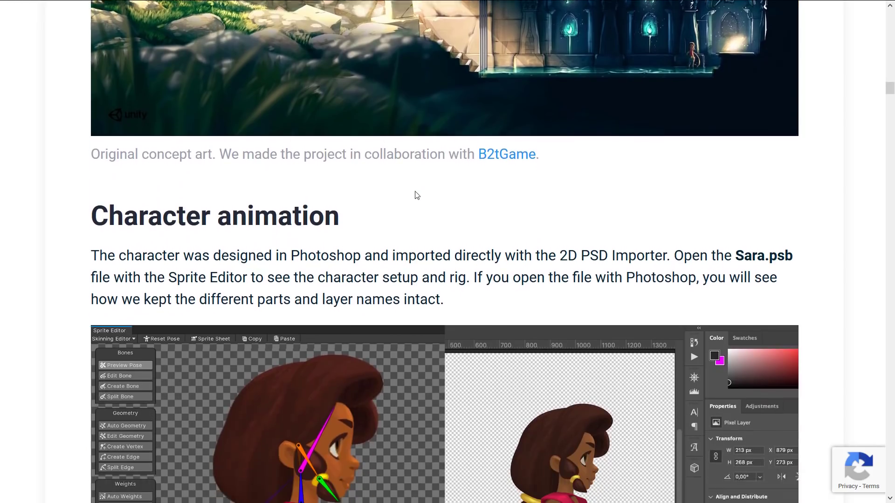
scroll("down", 3)
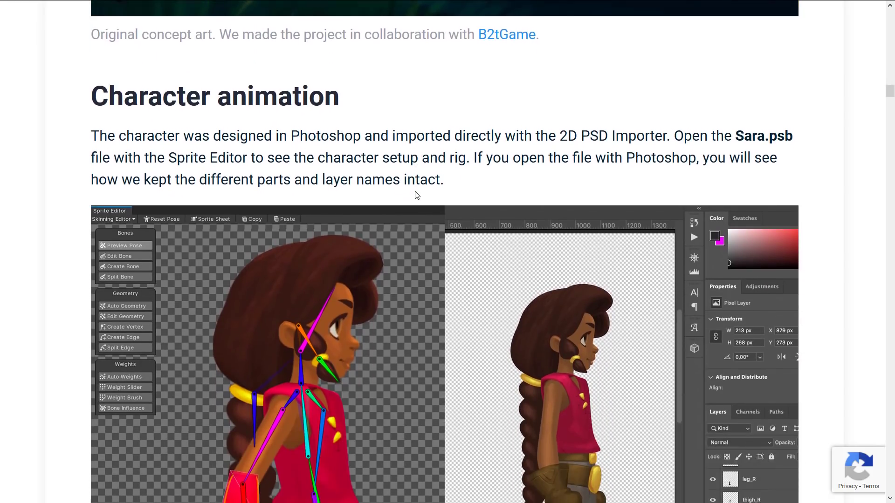
scroll("down", 3)
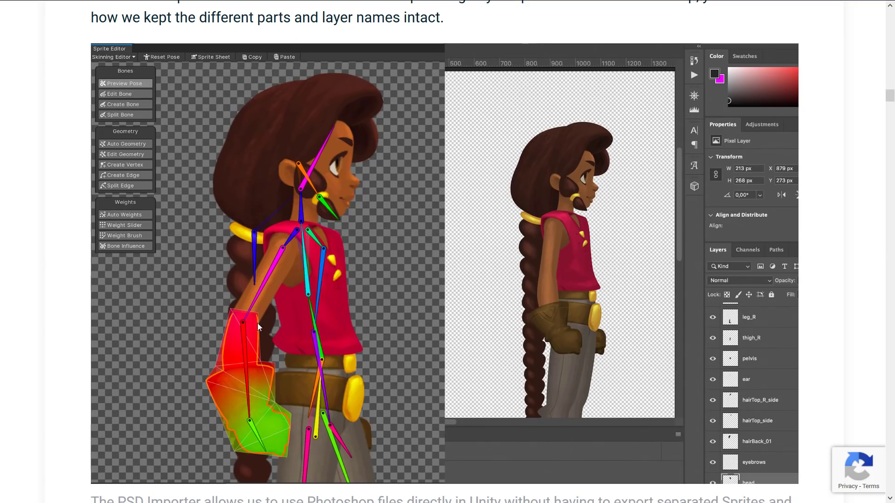
mouse_move(334, 330)
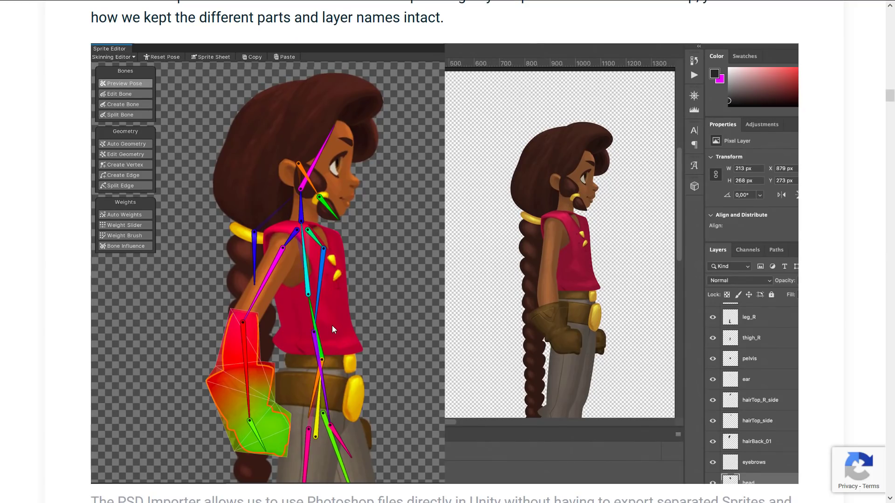
scroll("down", 3)
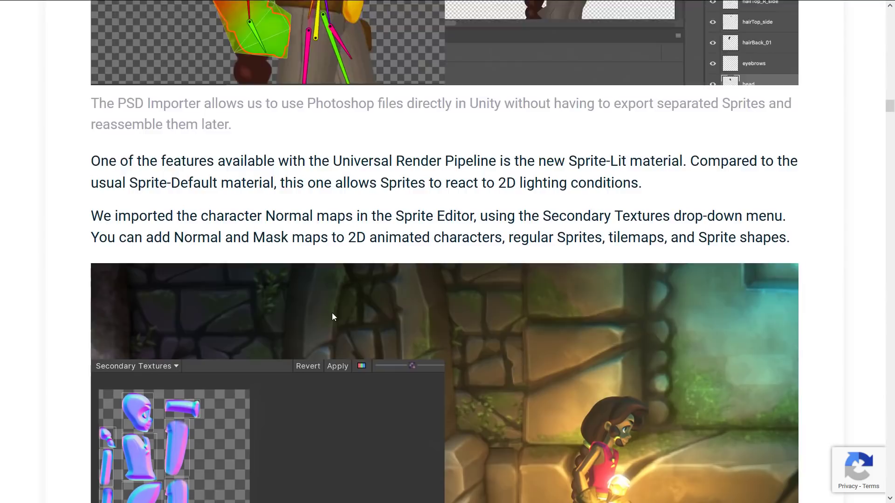
scroll("down", 3)
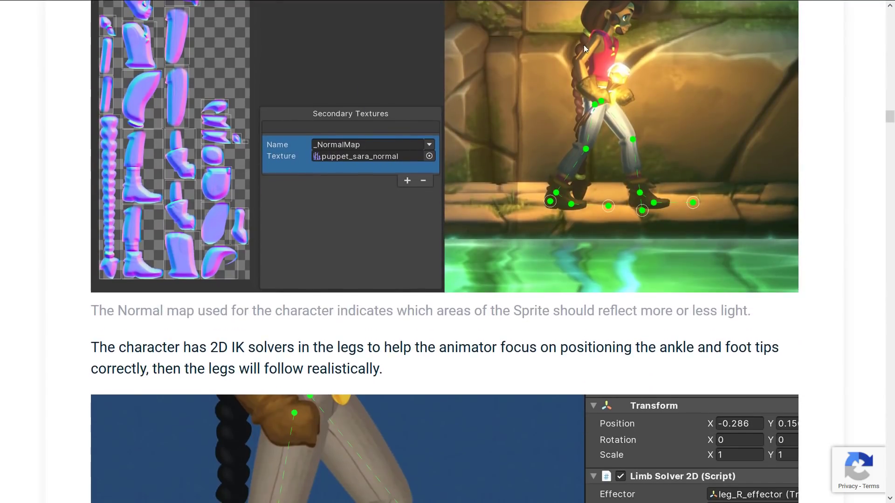
mouse_move(188, 108)
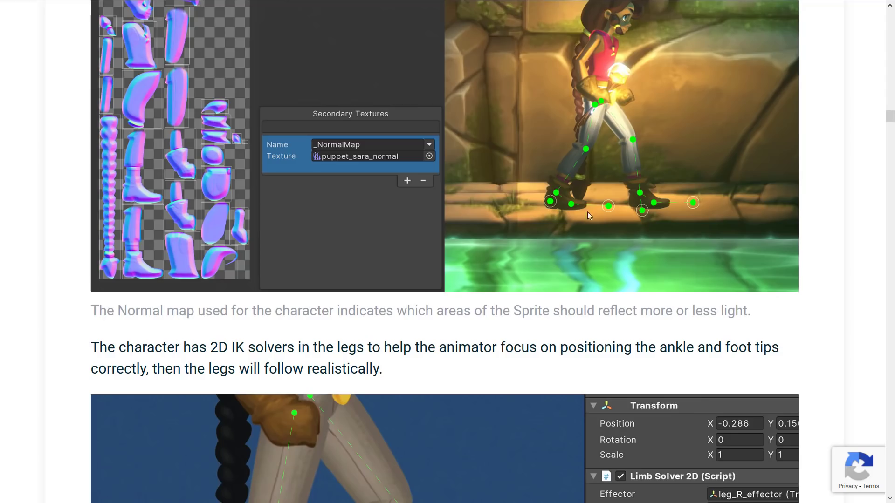
scroll("down", 3)
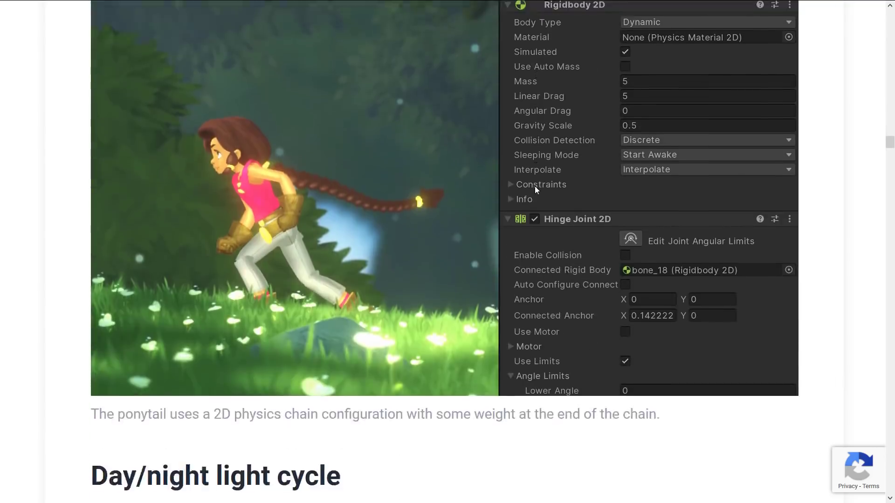
scroll("down", 3)
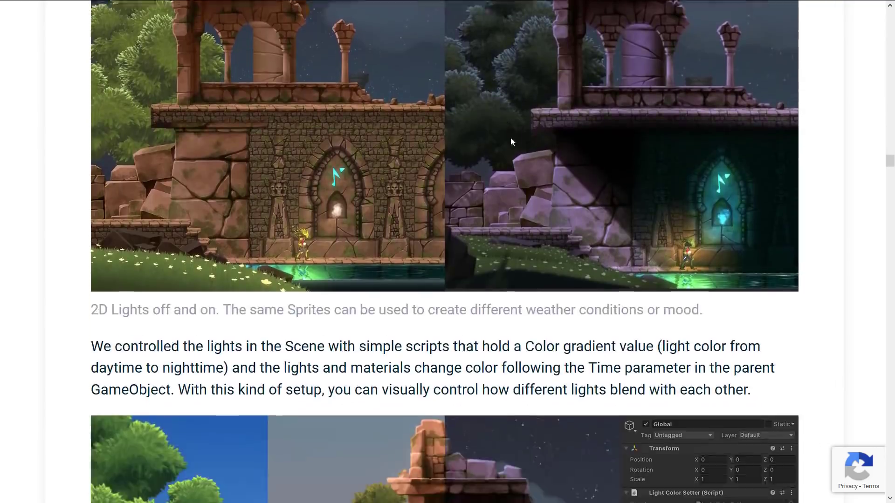
scroll("down", 3)
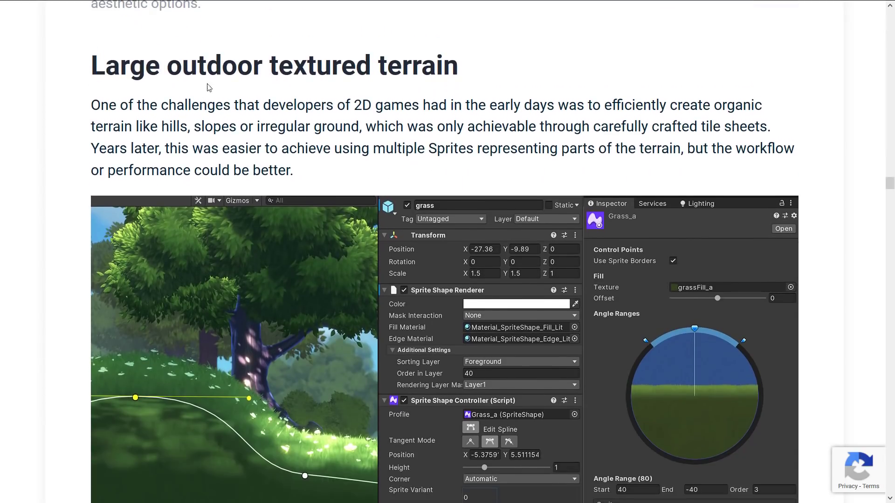
scroll("down", 3)
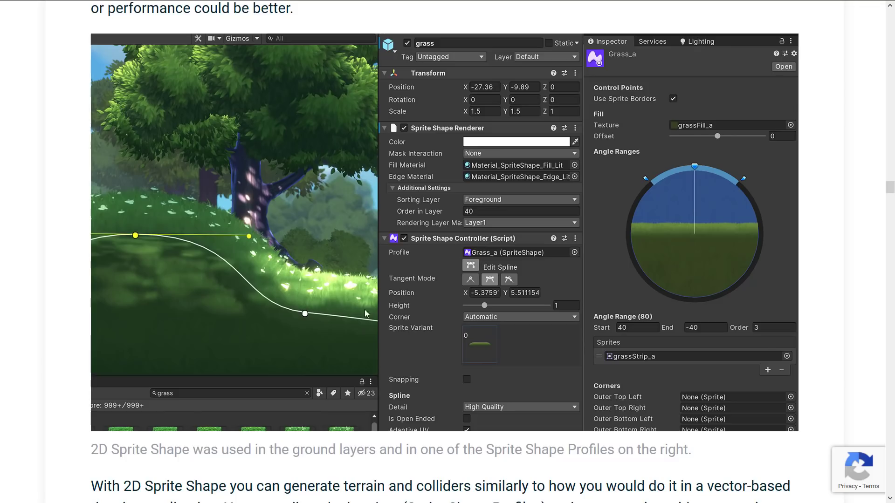
mouse_move(489, 218)
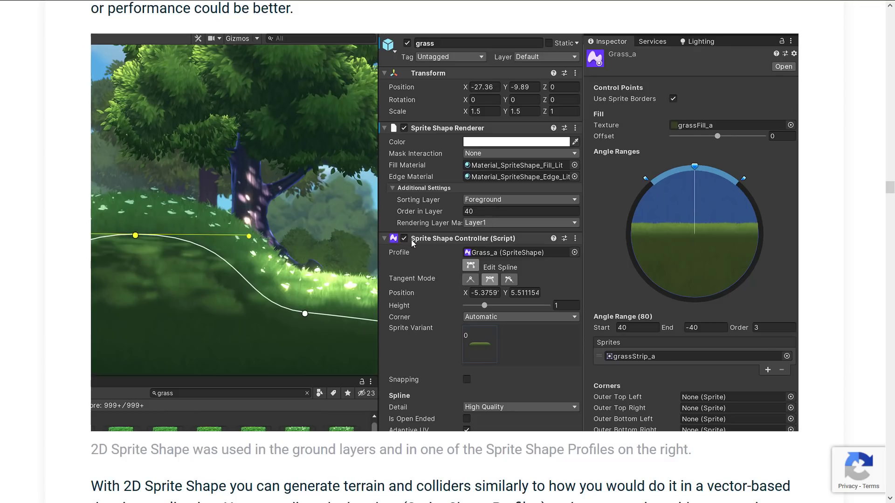
Scroll on past the fire, wind, cinematic and ghoul sections to the Wrap-up heading
scroll("down", 3)
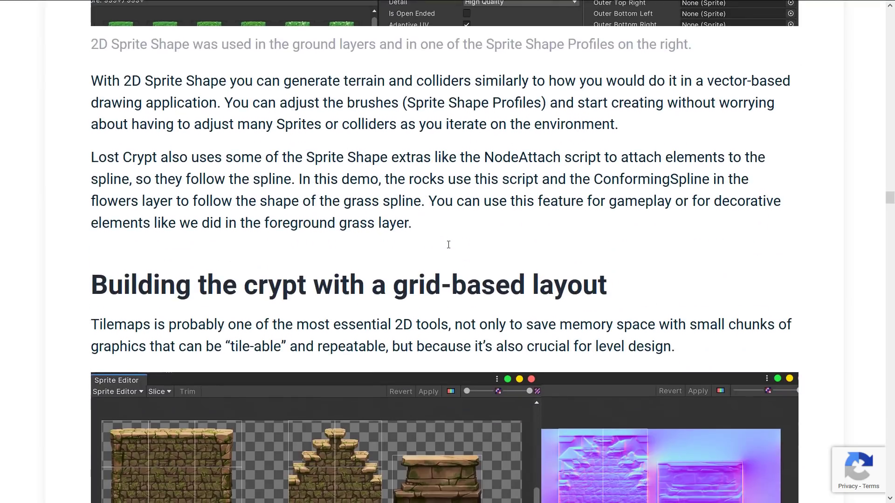
scroll("down", 3)
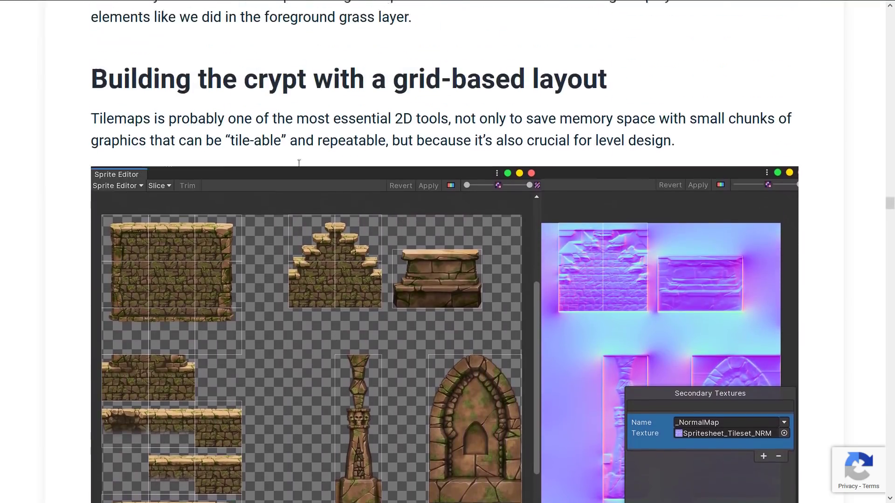
scroll("down", 3)
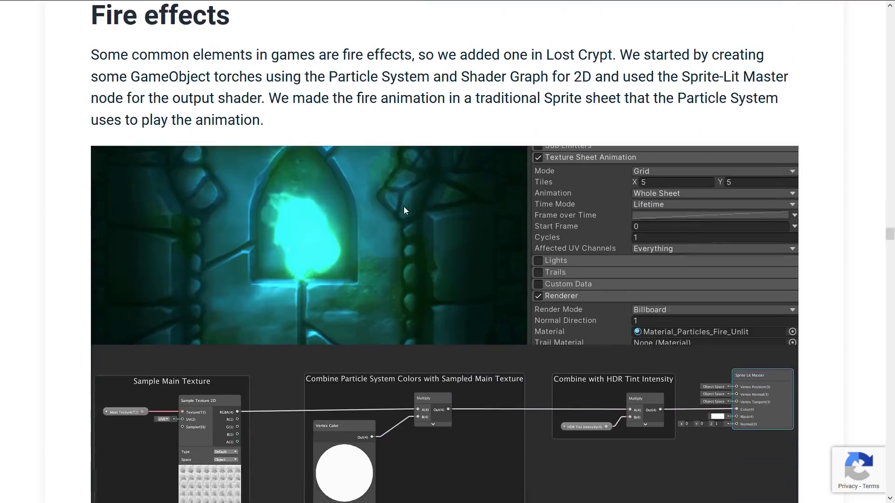
scroll("down", 3)
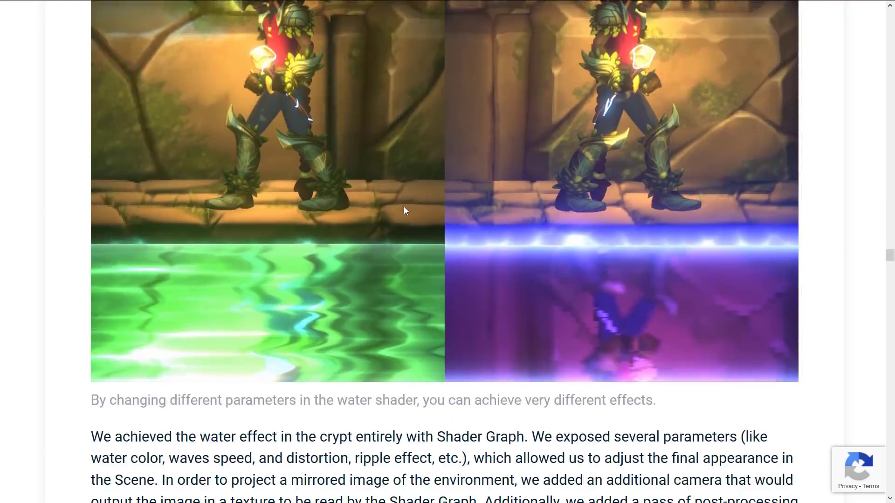
scroll("down", 3)
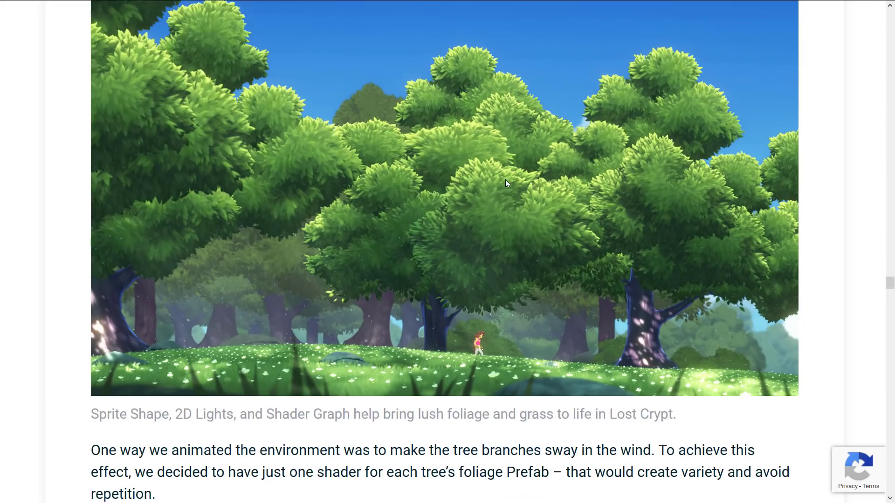
scroll("down", 3)
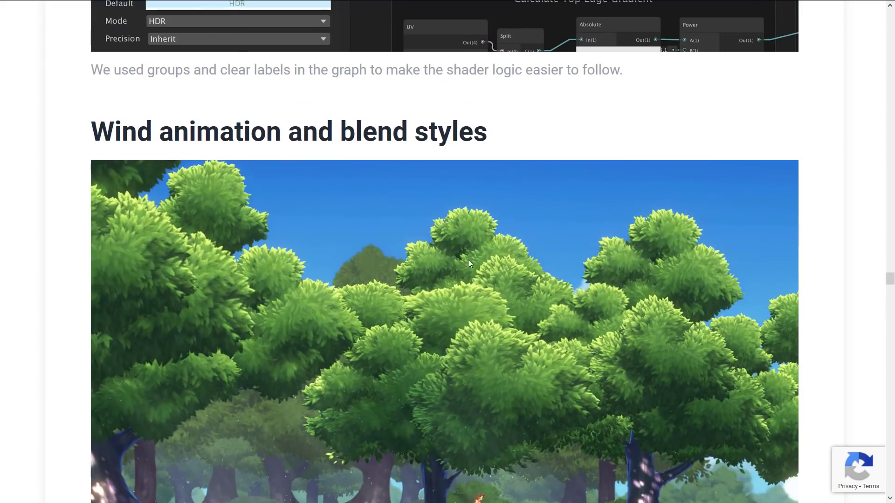
scroll("down", 3)
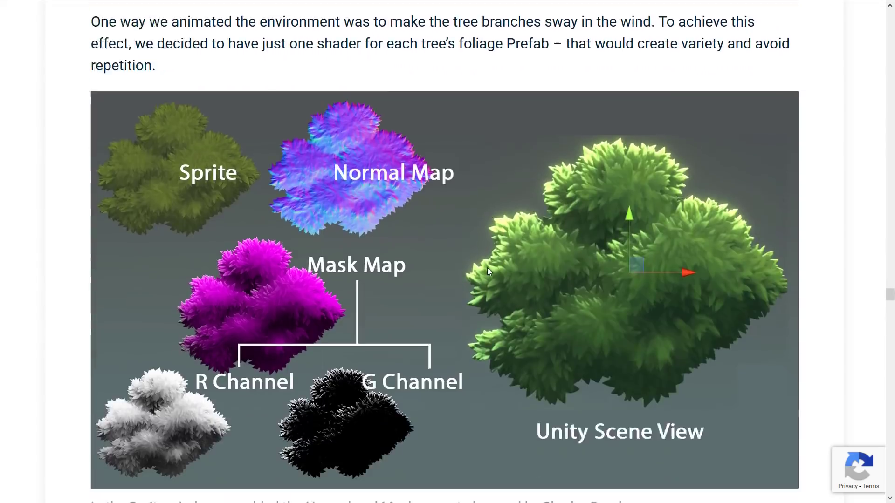
scroll("down", 3)
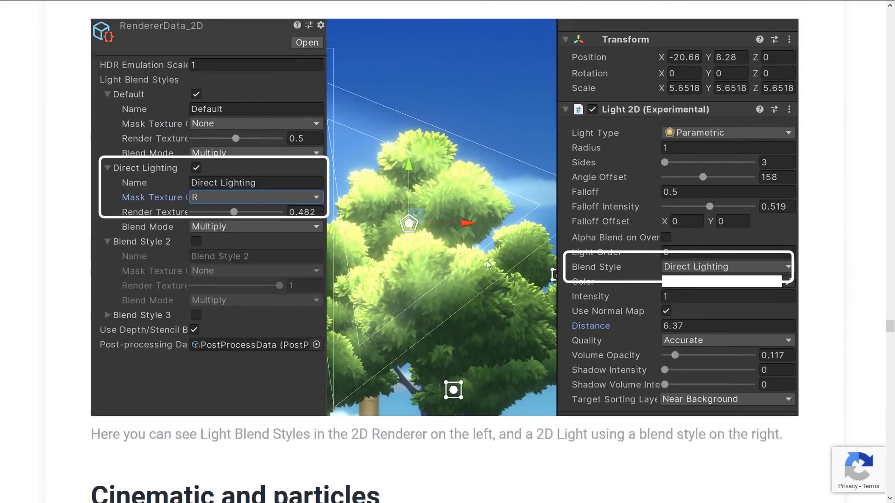
scroll("down", 3)
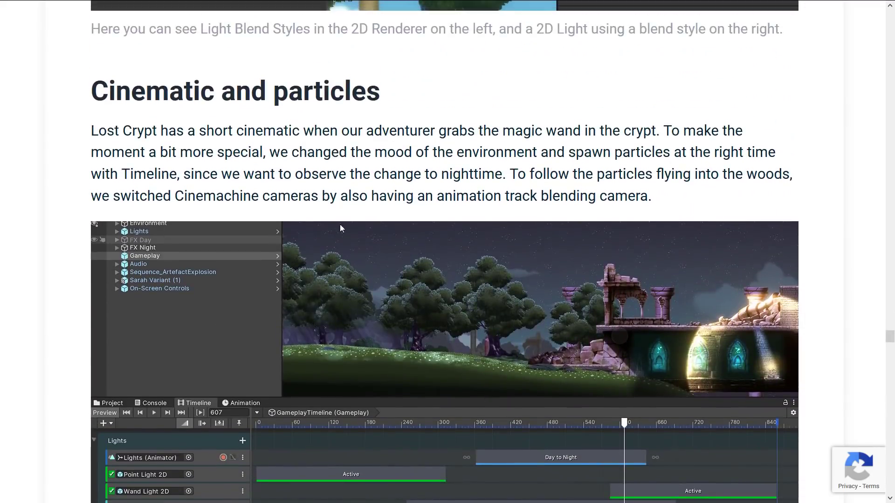
scroll("down", 3)
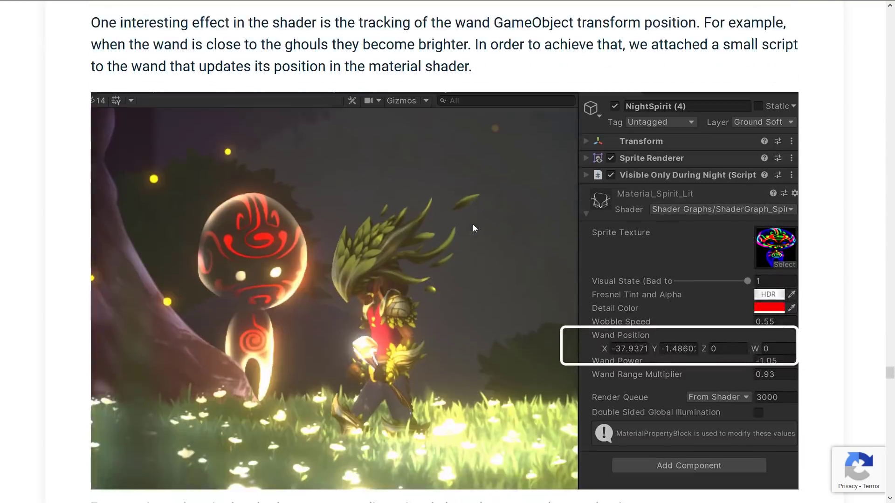
scroll("down", 3)
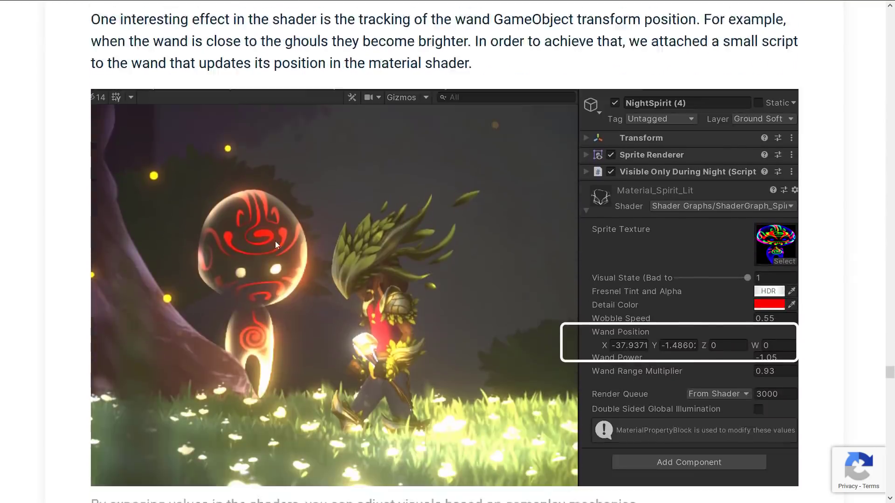
scroll("down", 3)
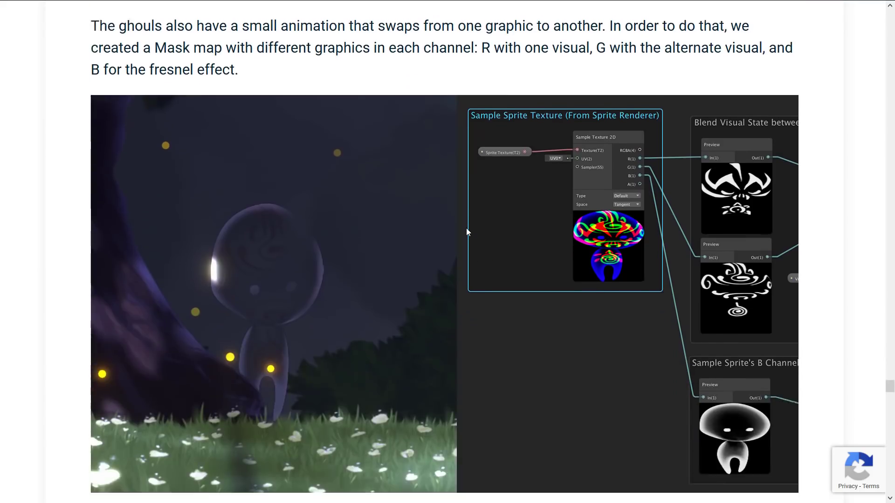
scroll("down", 3)
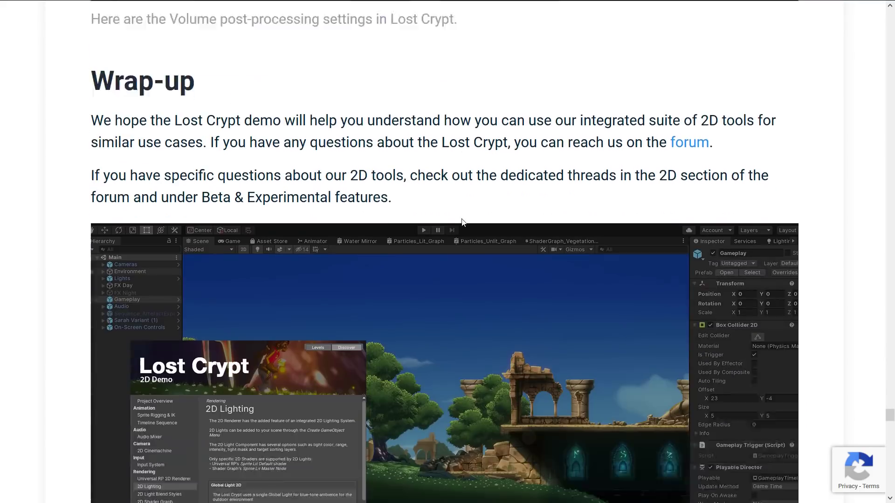
Scroll the post back to the Sprite Shape terrain screenshot
scroll("down", 3)
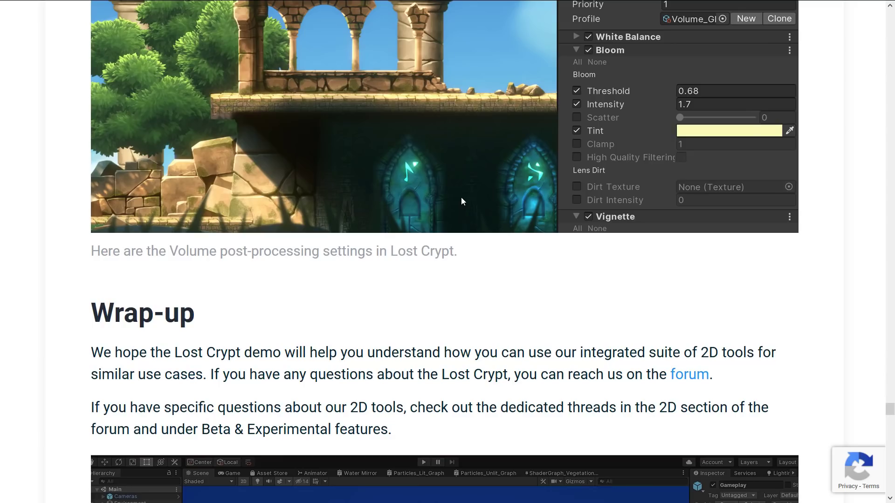
mouse_move(463, 188)
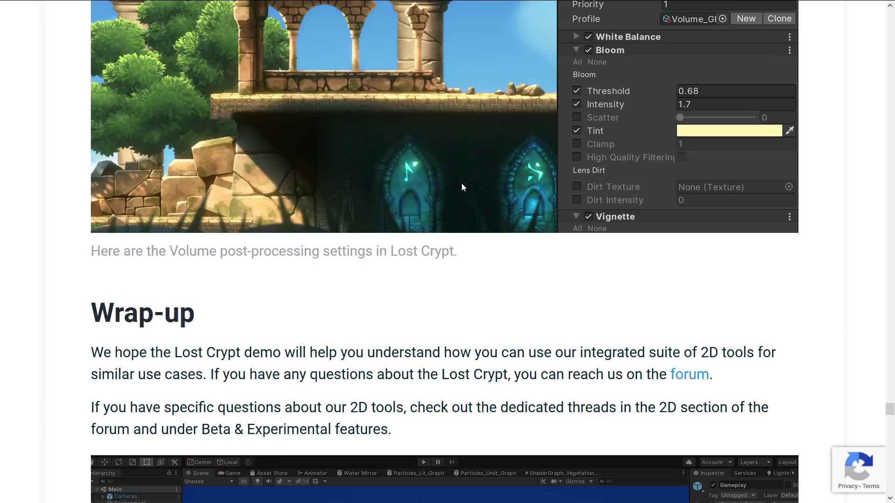
mouse_move(466, 164)
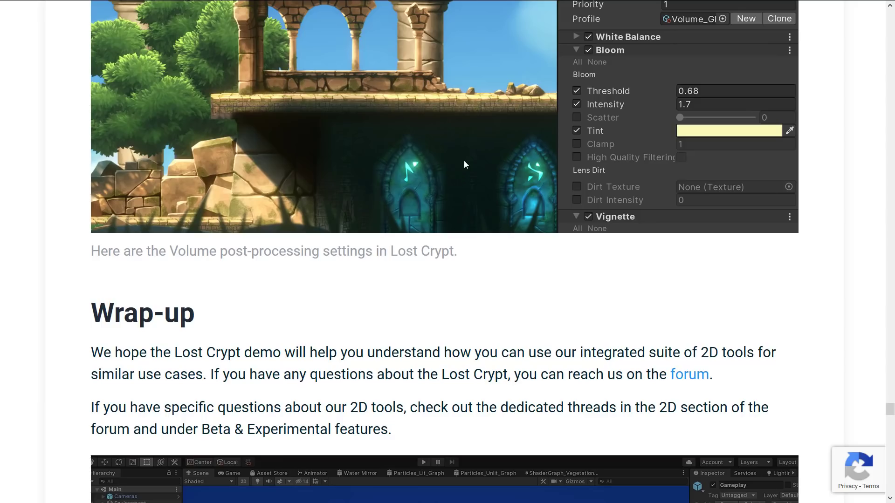
mouse_move(487, 192)
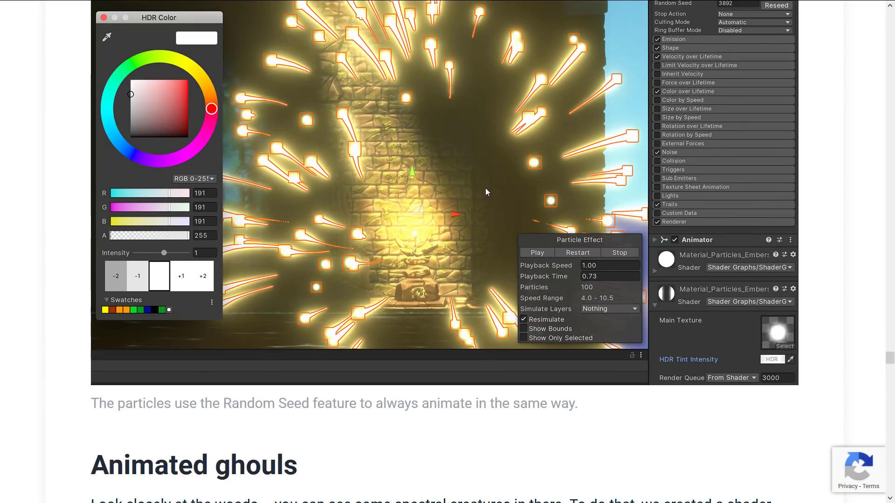
mouse_move(486, 178)
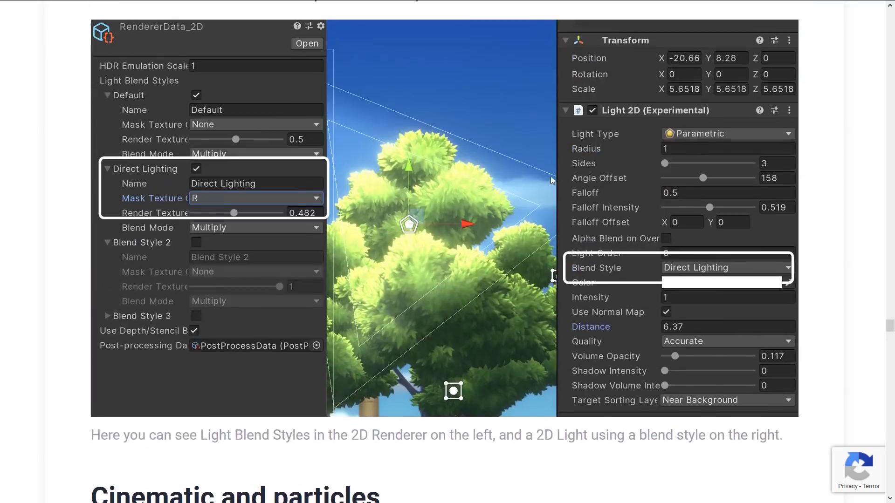
scroll("down", 3)
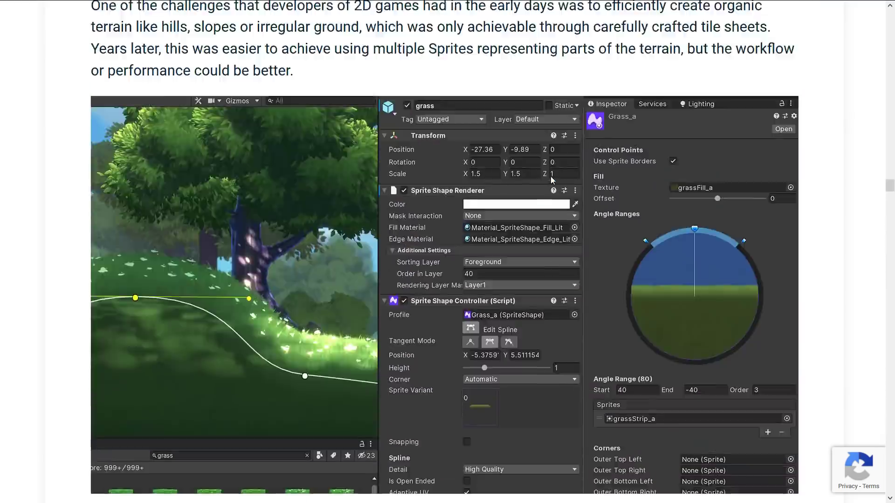
scroll("down", 3)
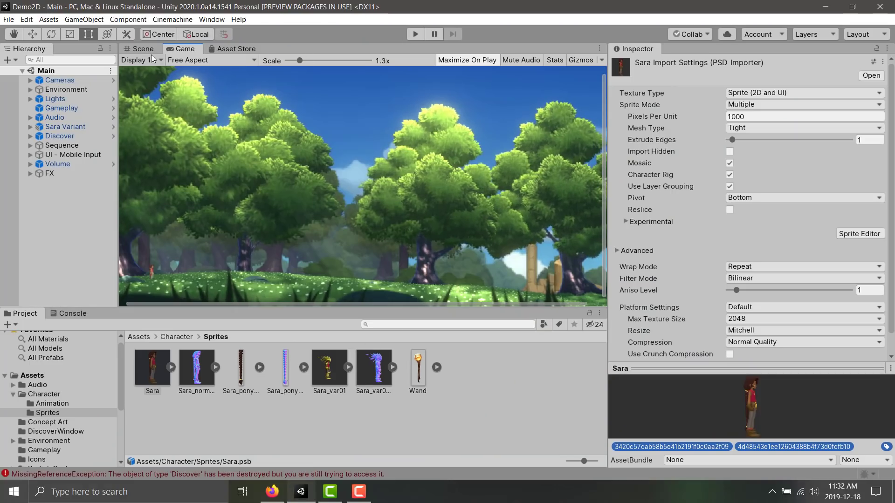
Switch to the Scene view panned toward the crypt ruins and list the Character folder's Sara, Sara Variant and Wand assets
left_click(143, 48)
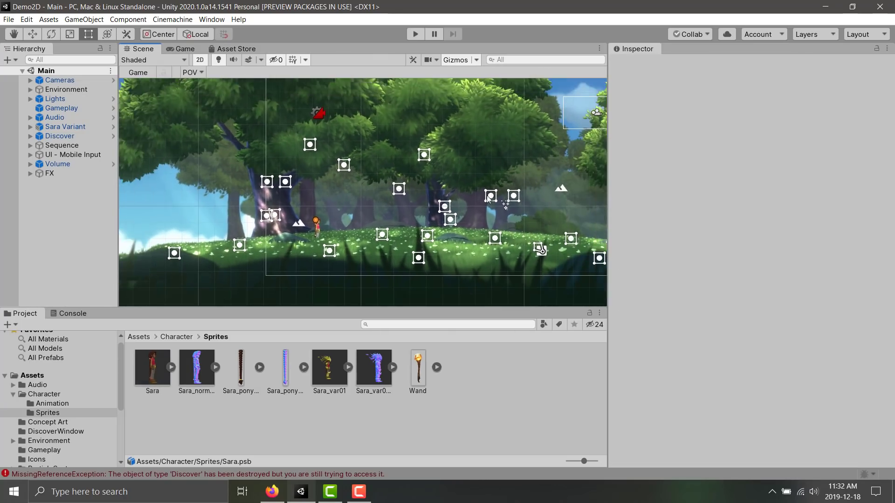
left_click_drag(488, 196, 379, 191)
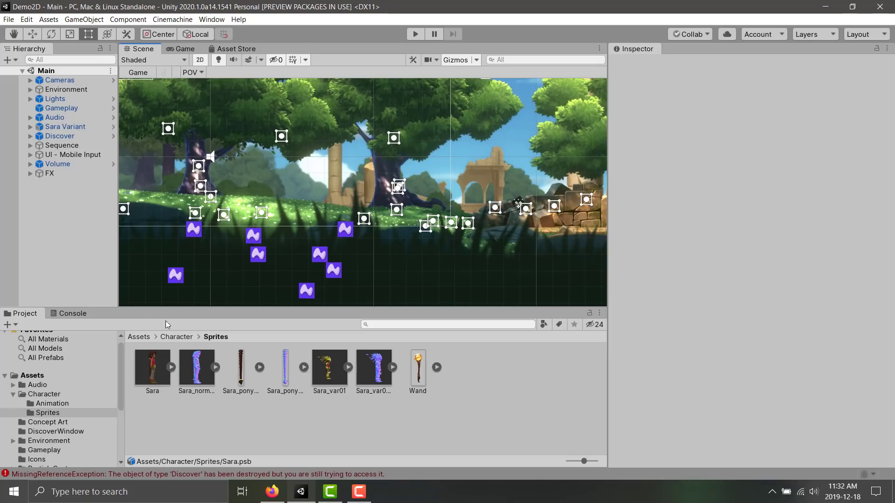
left_click(176, 337)
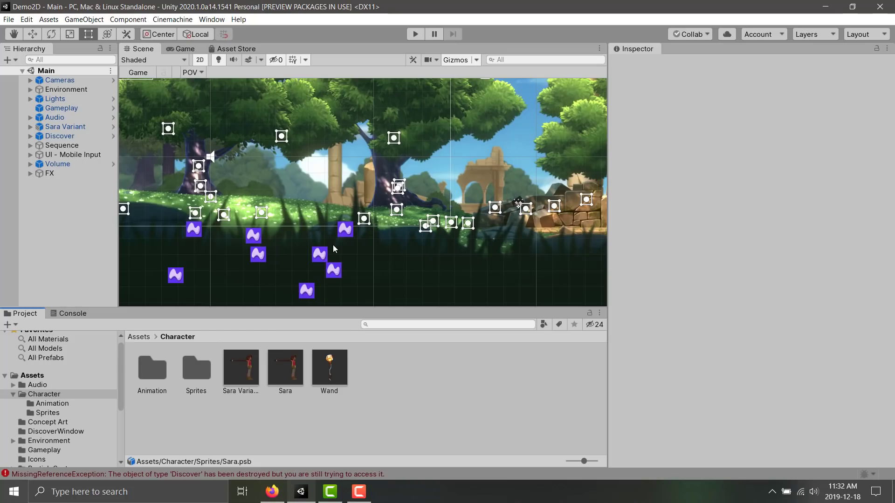
mouse_move(334, 242)
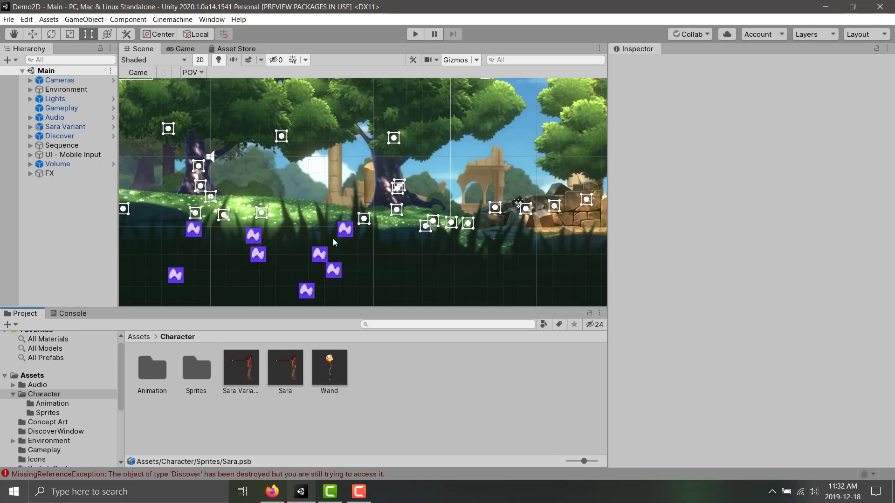